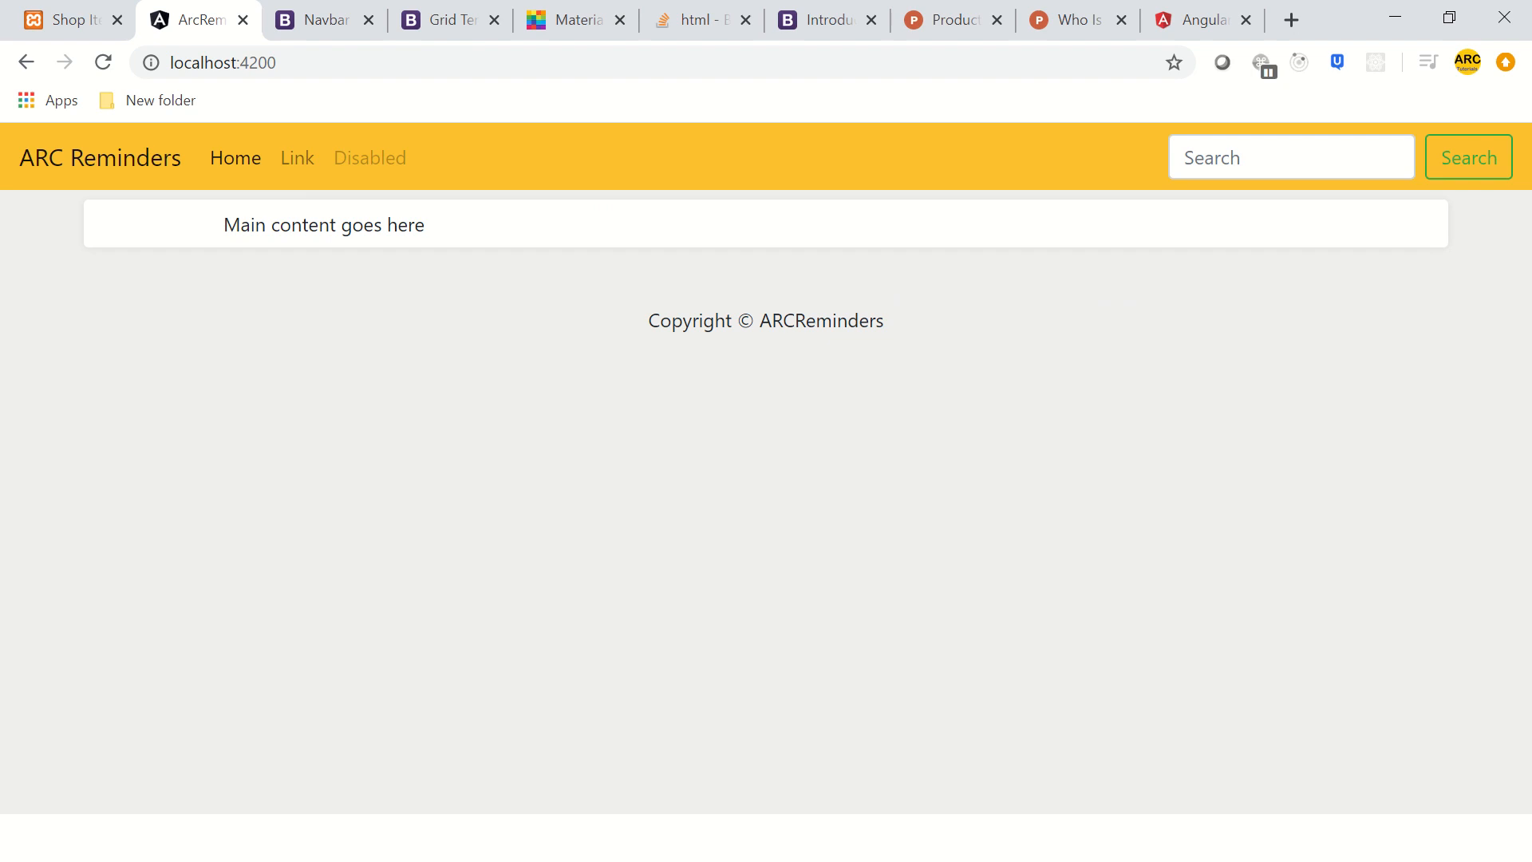
mouse_move(297, 158)
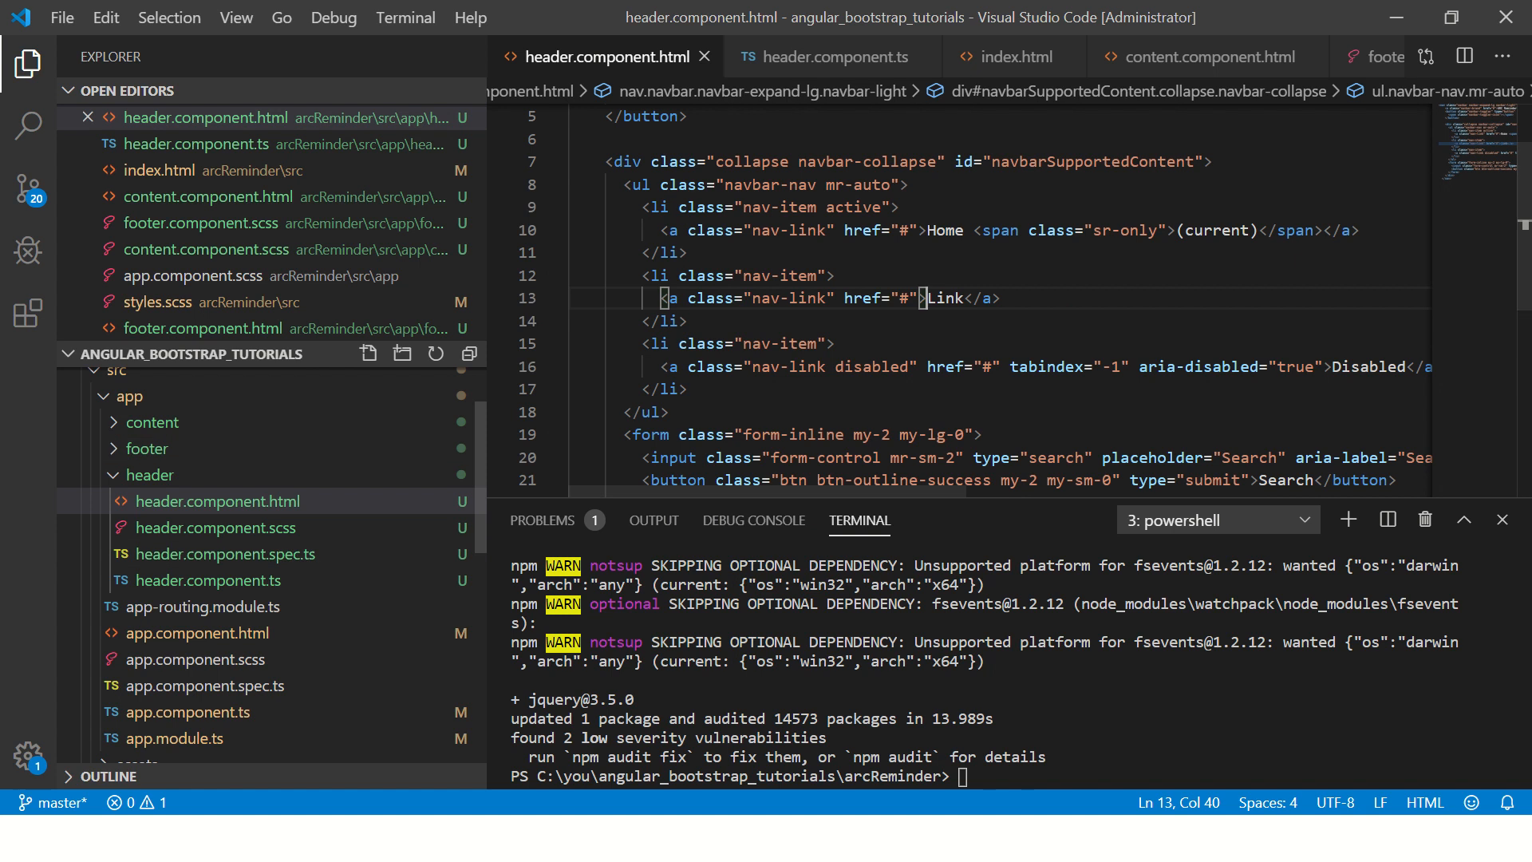
- Review the navbar markup in header.component.html, then switch to header.component.ts
click(151, 475)
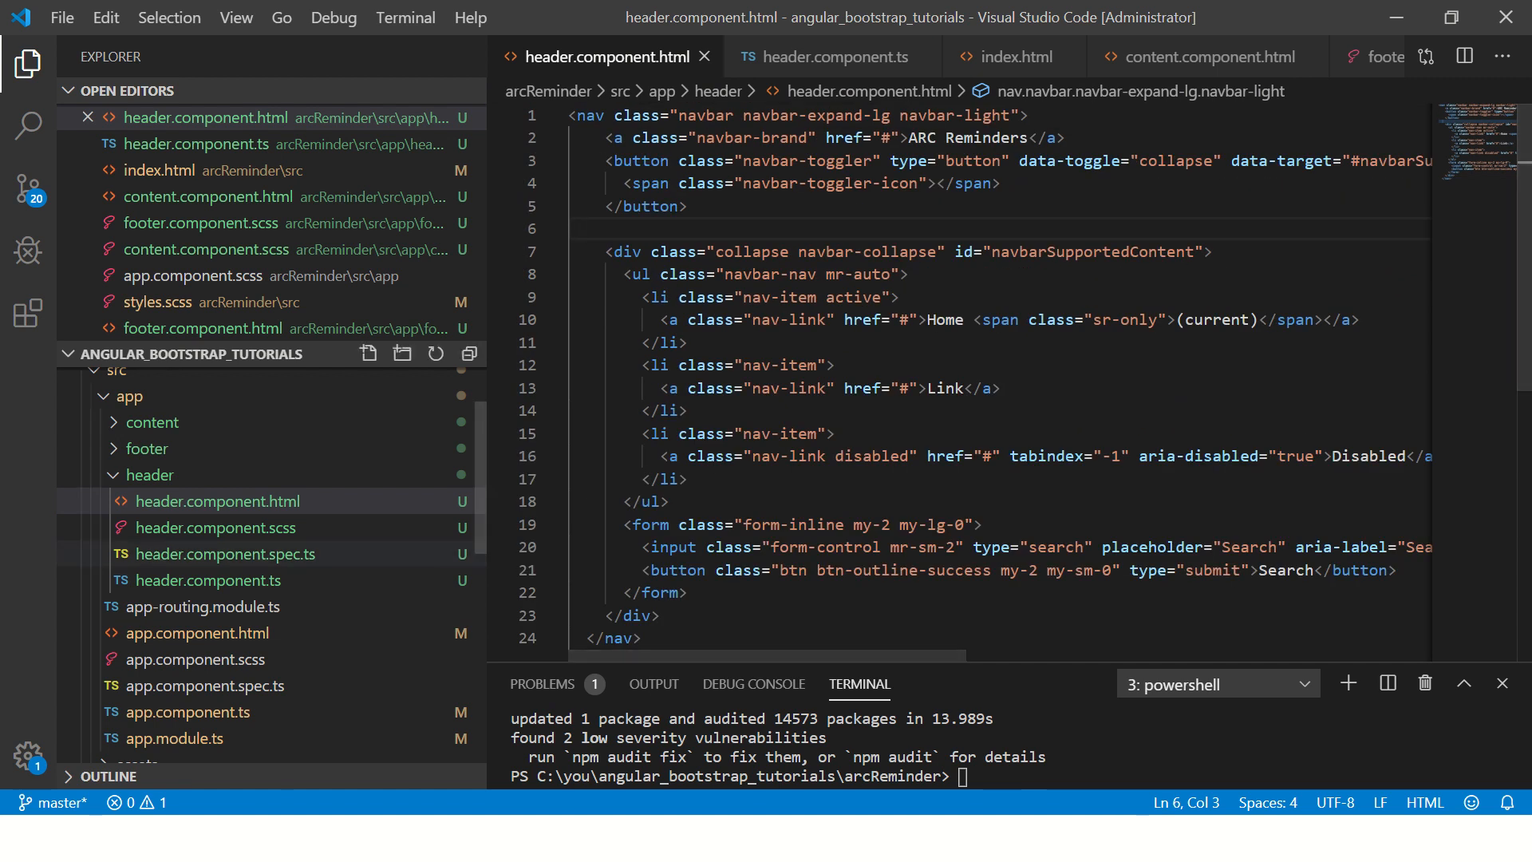
click(835, 56)
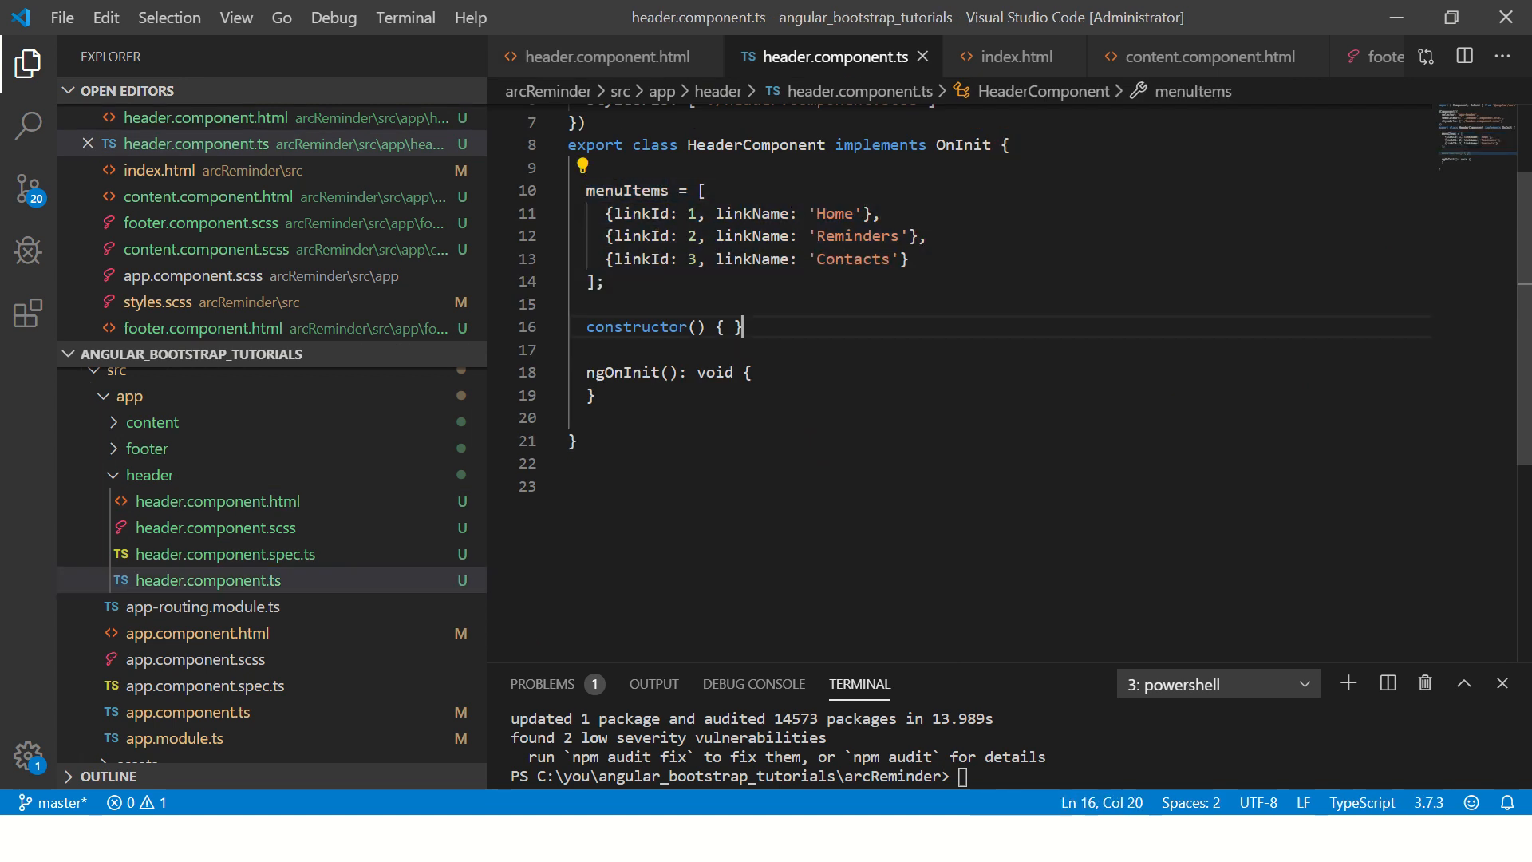
- Inspect the menuItems entries and their linkId and linkName properties
double_click(857, 235)
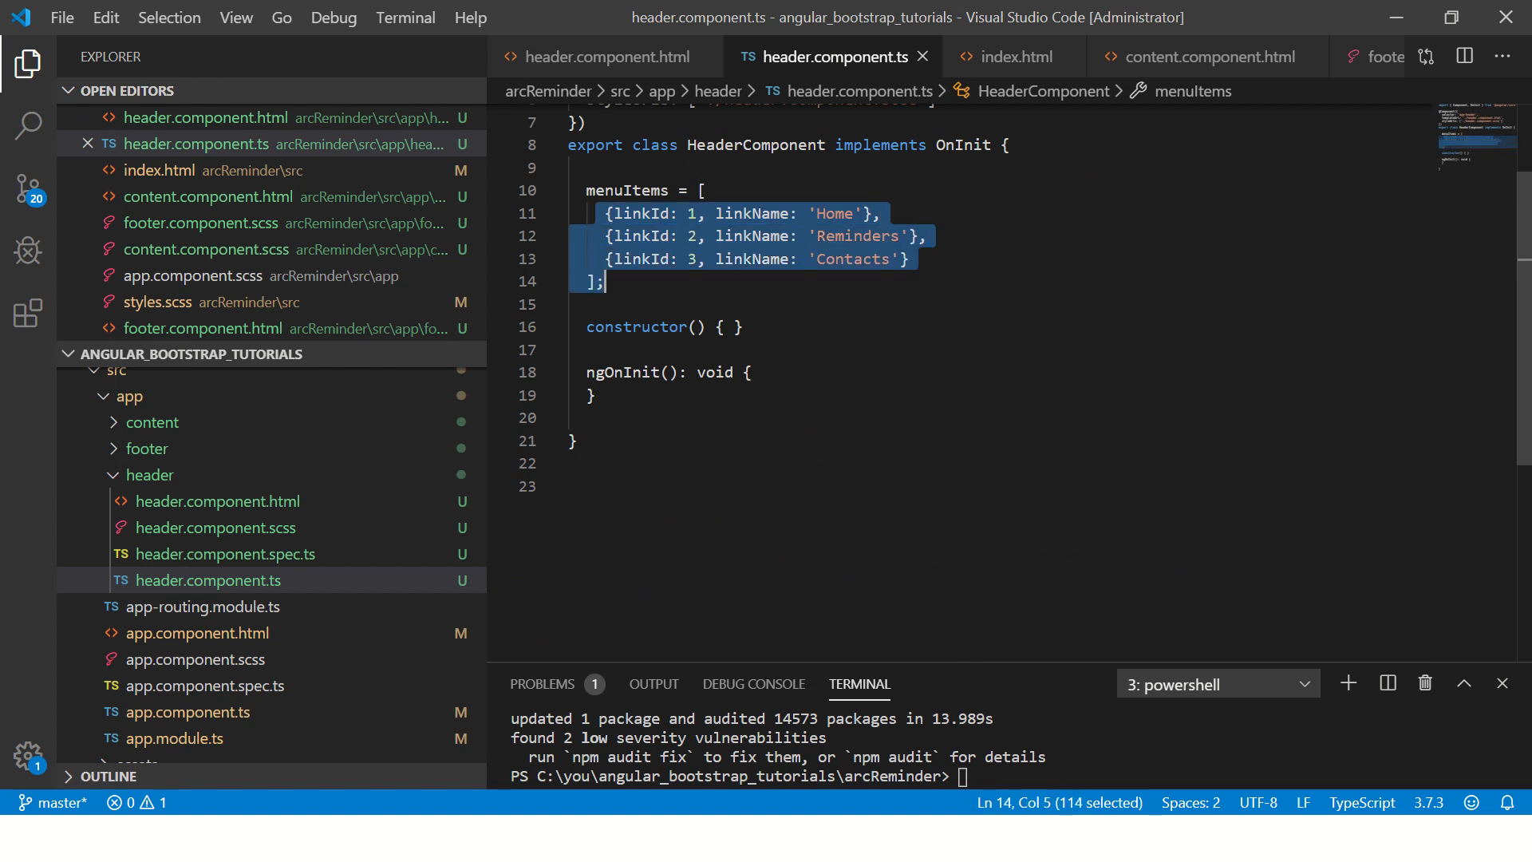
double_click(641, 213)
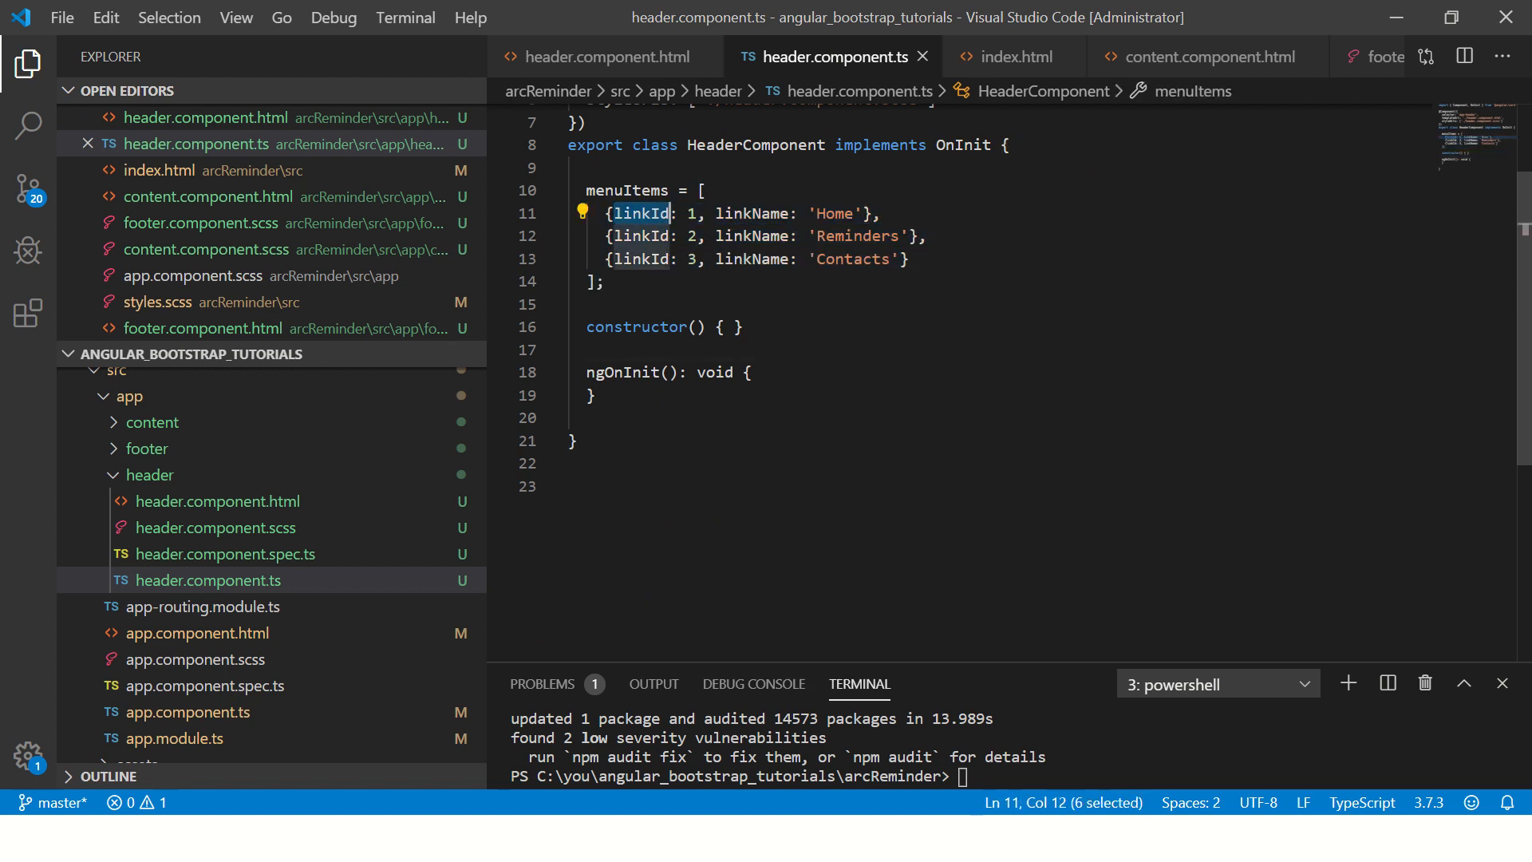
double_click(751, 213)
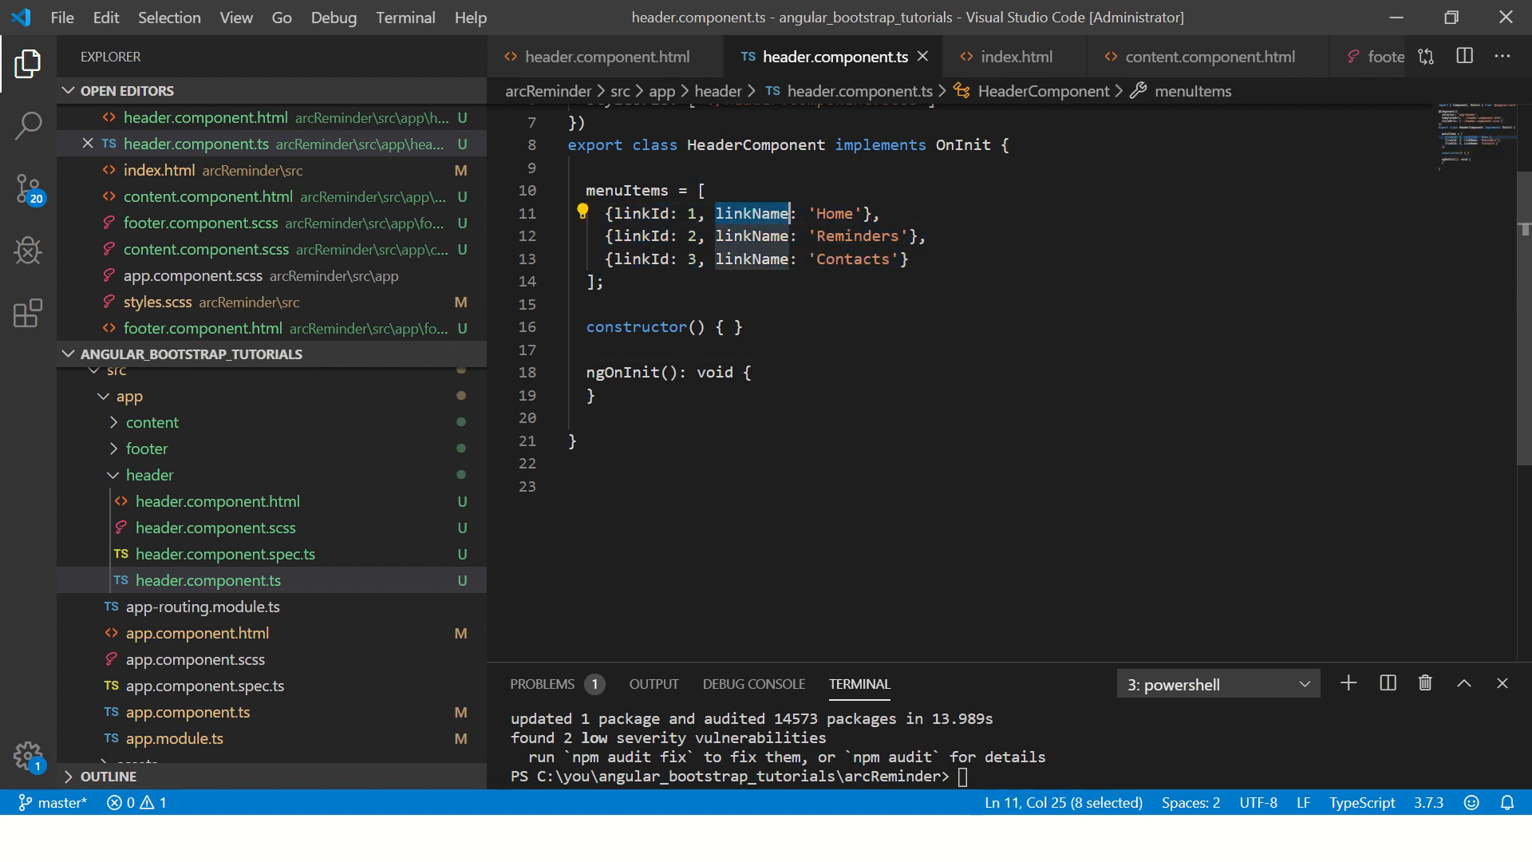
double_click(639, 236)
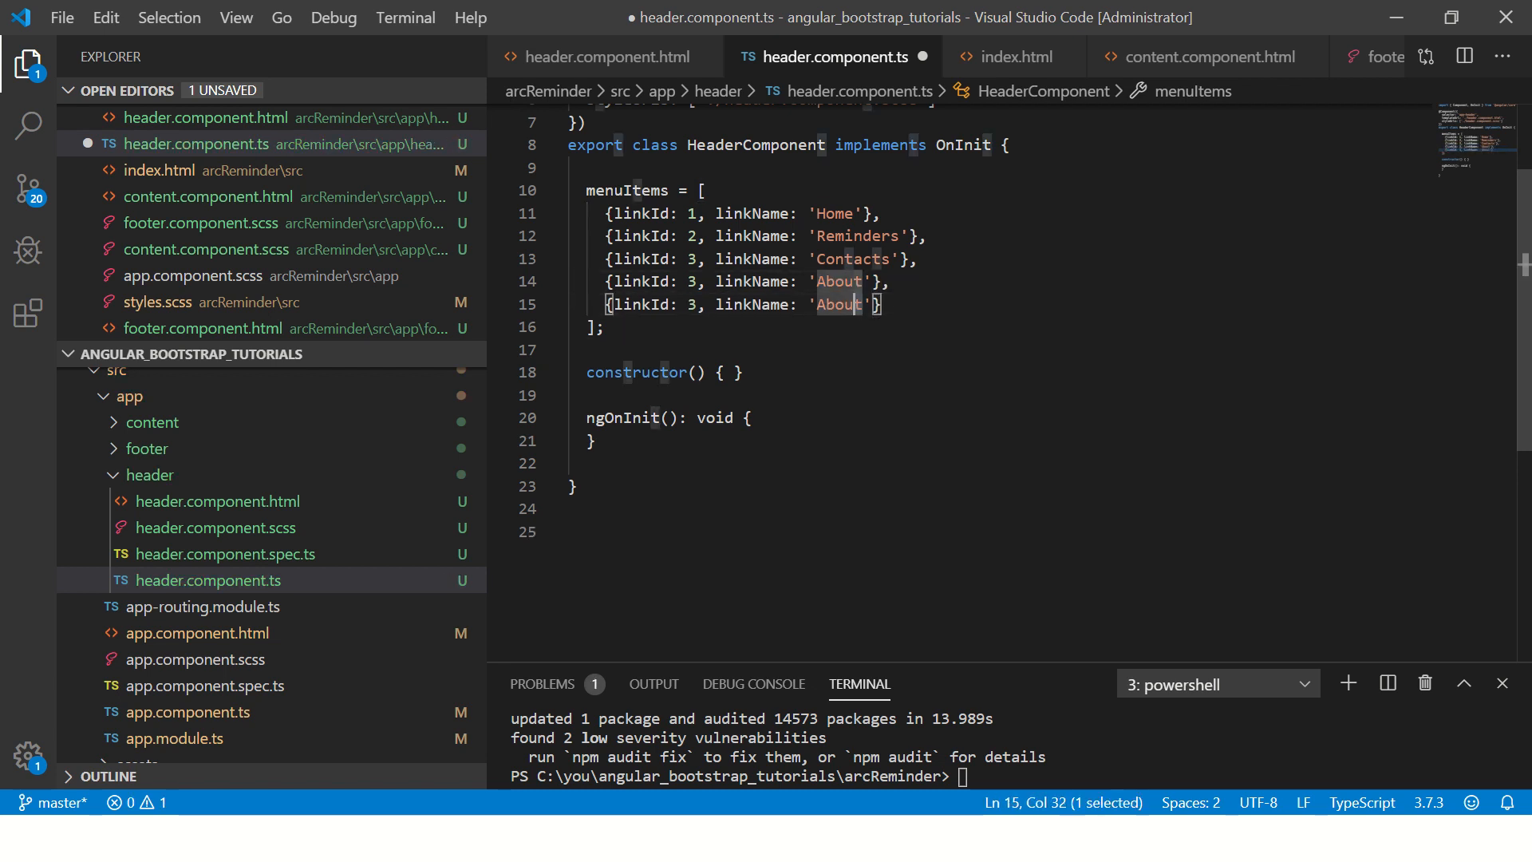
- Rename the Contacts entry to 'My Contacts', add About, and remove the extra Contact line
text(Contact)
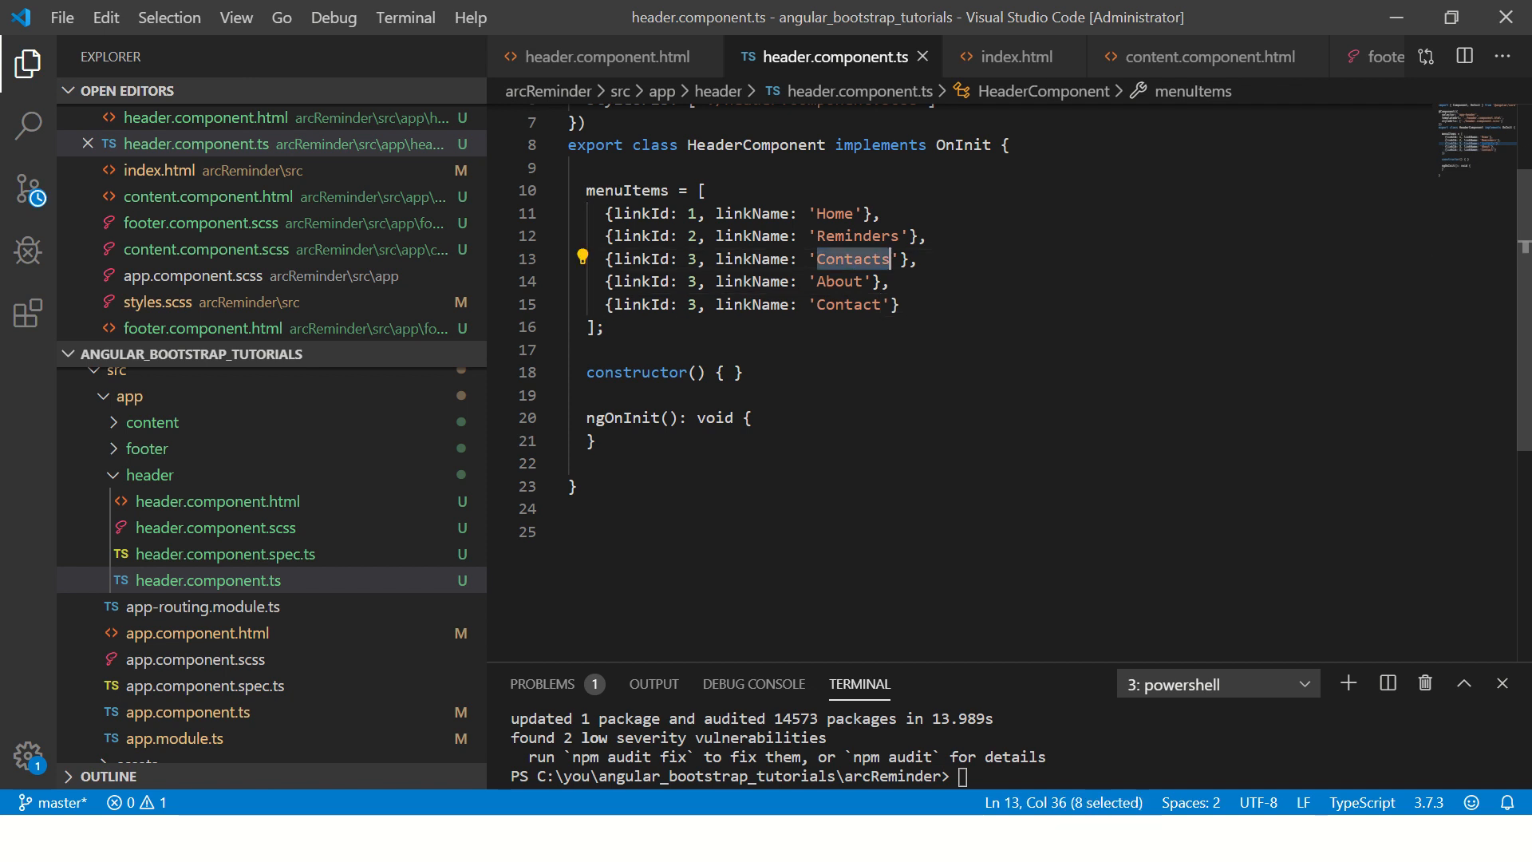
text(My Contacts)
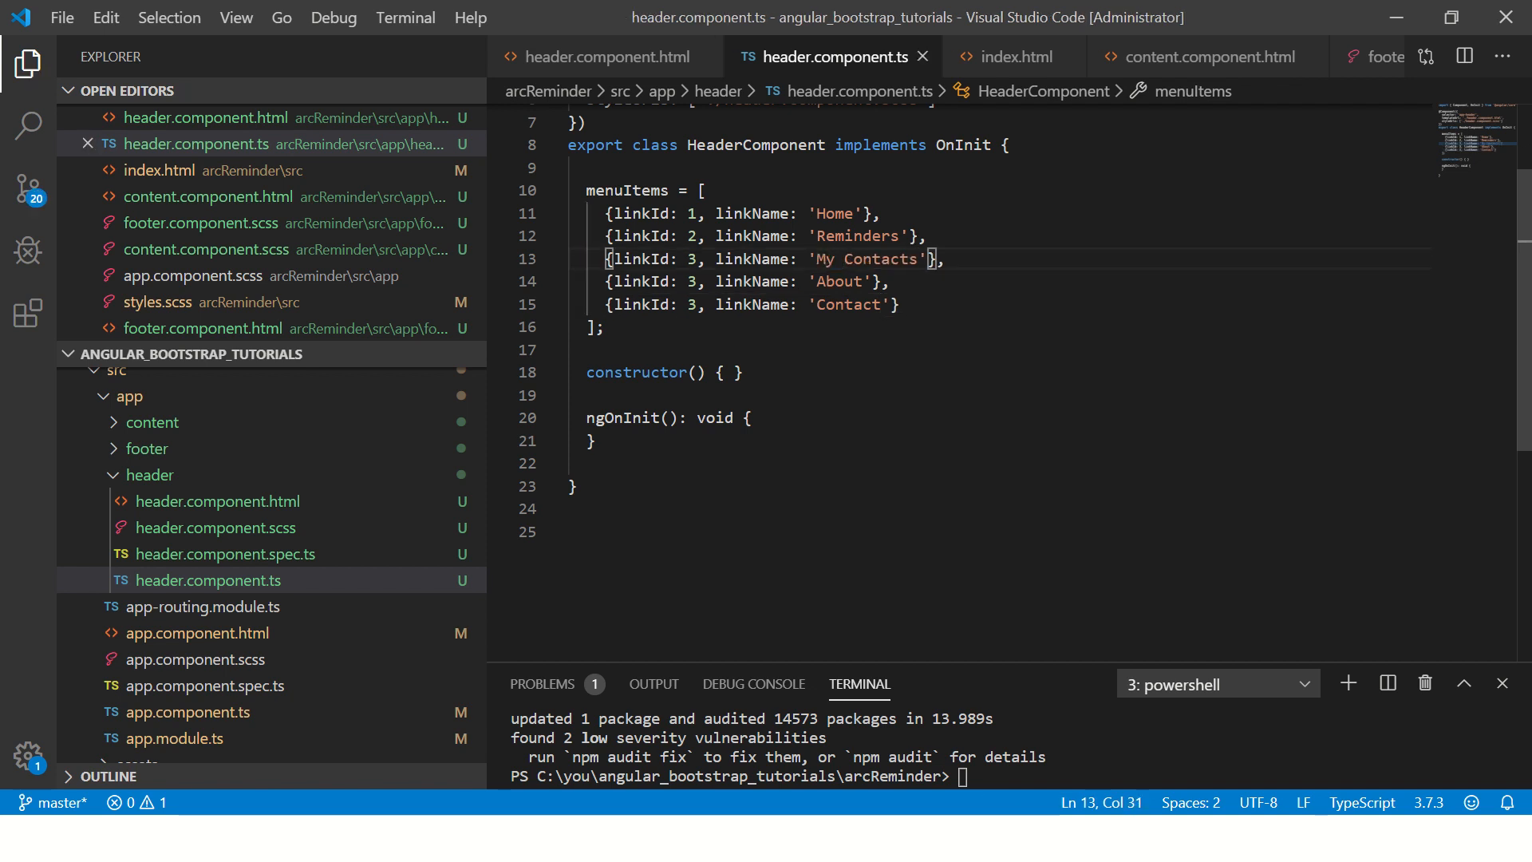
double_click(848, 304)
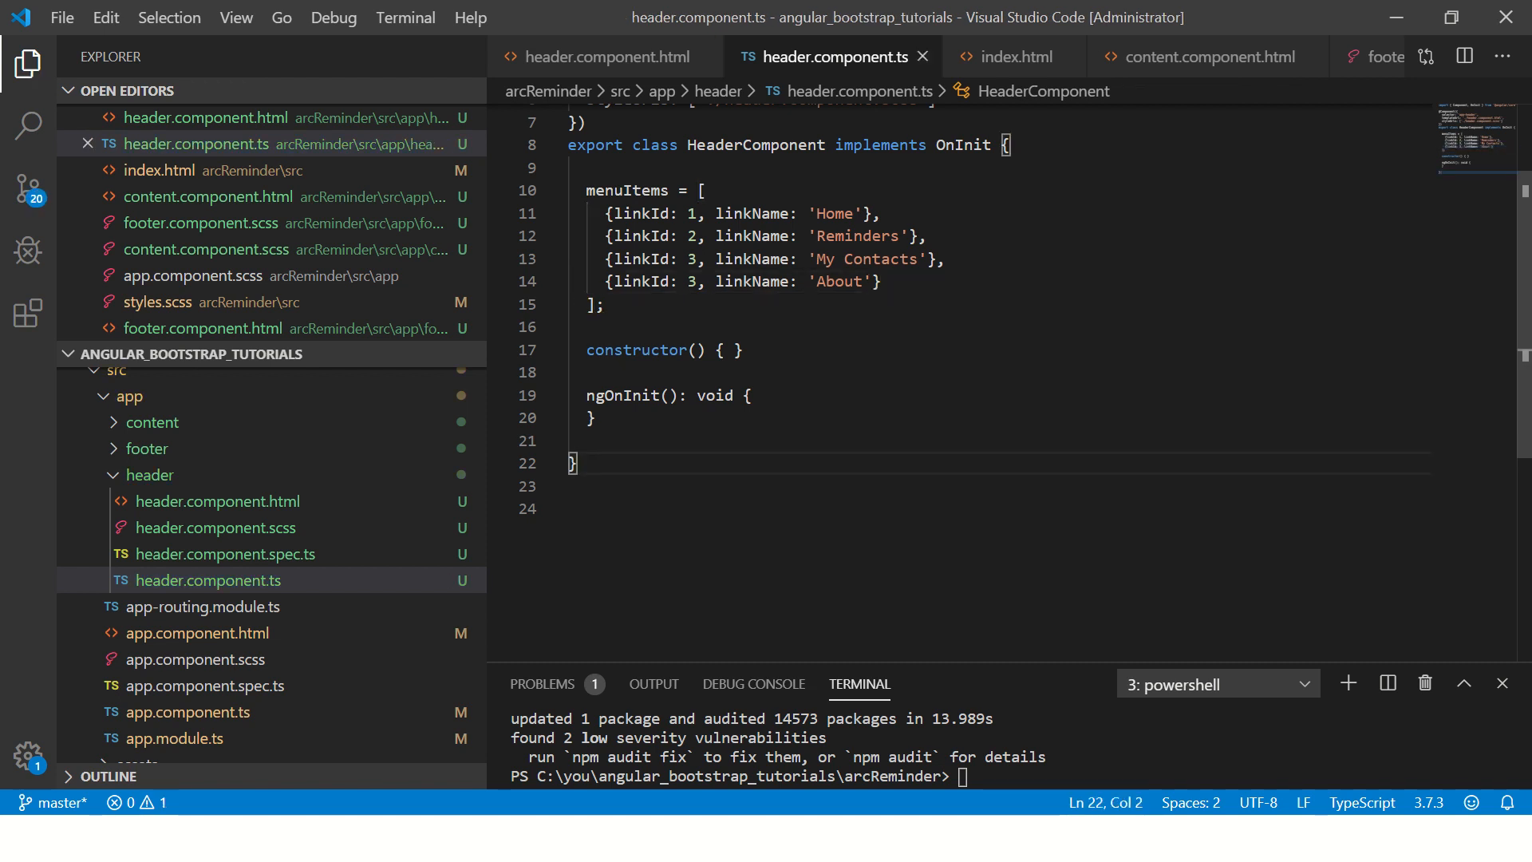
key(alt+tab)
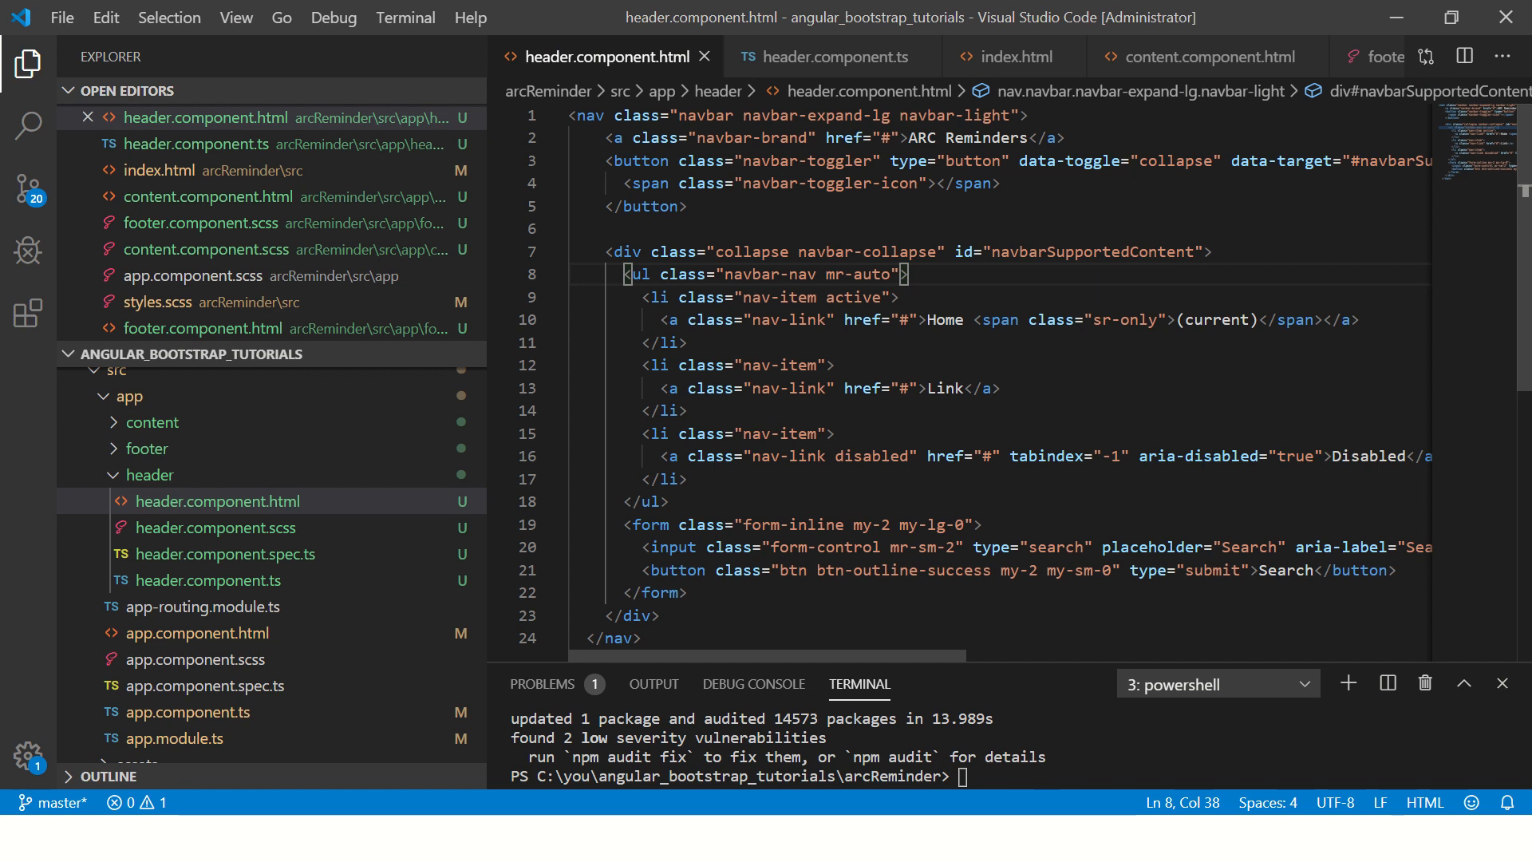
- Add an <li class="nav-item"> with *ngFor="let items of menuItems" to the navbar
key(Enter)
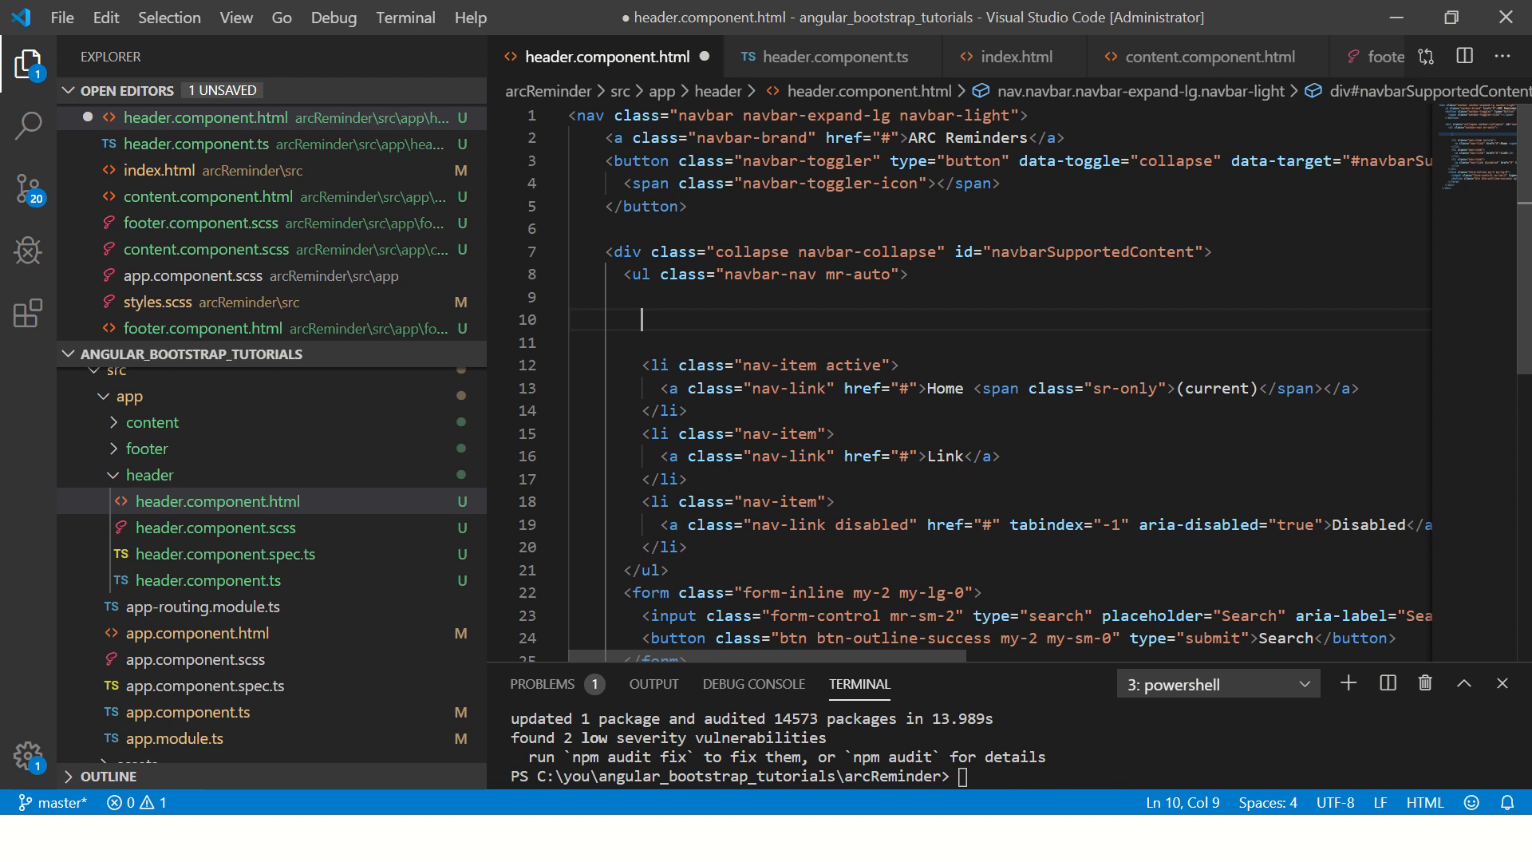
text(<li)
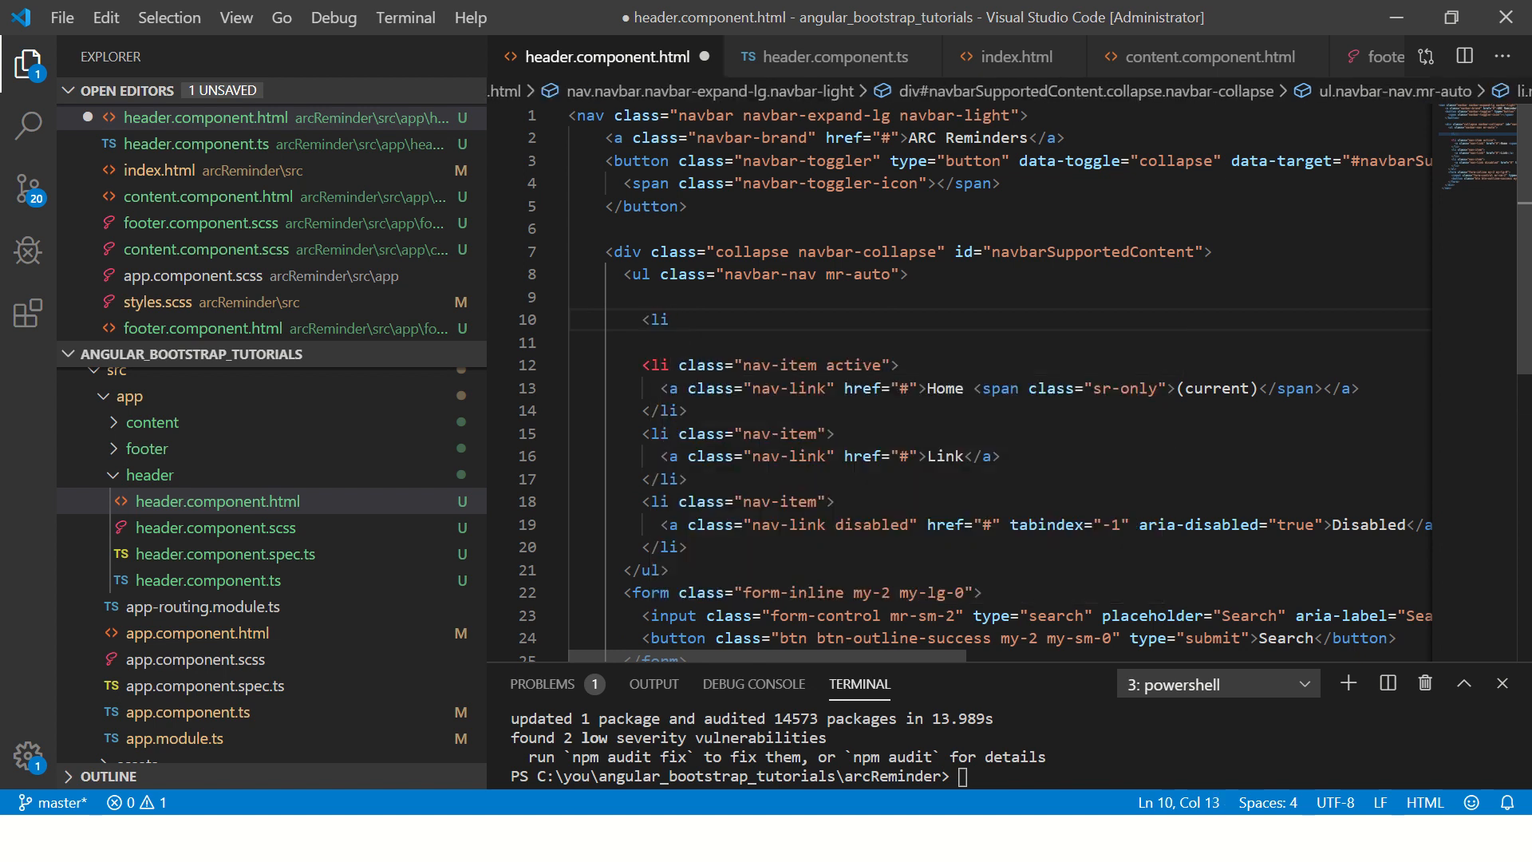
text(*)
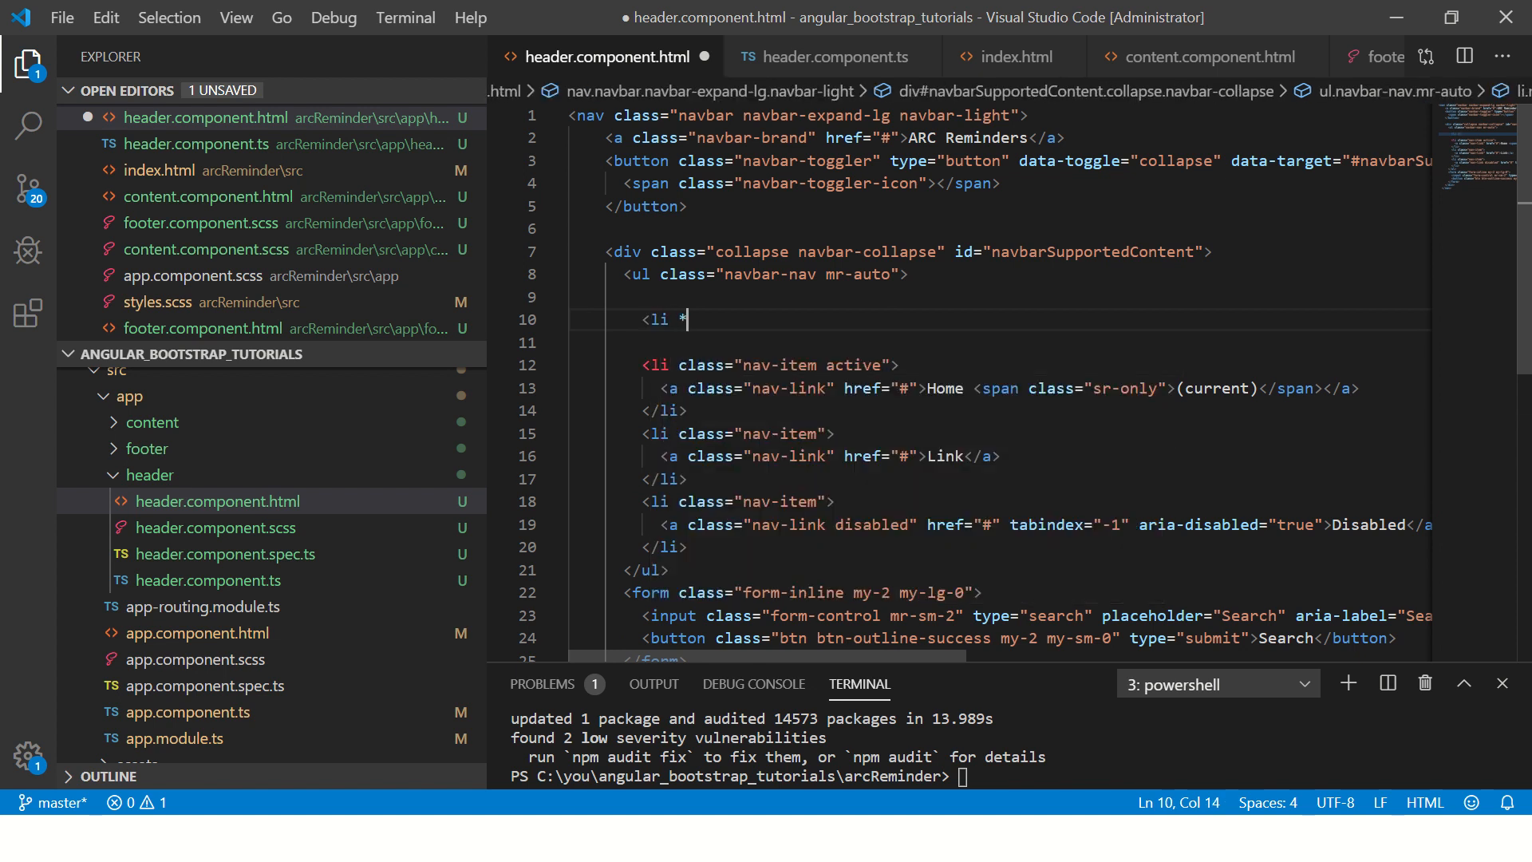
text(ngFor=)
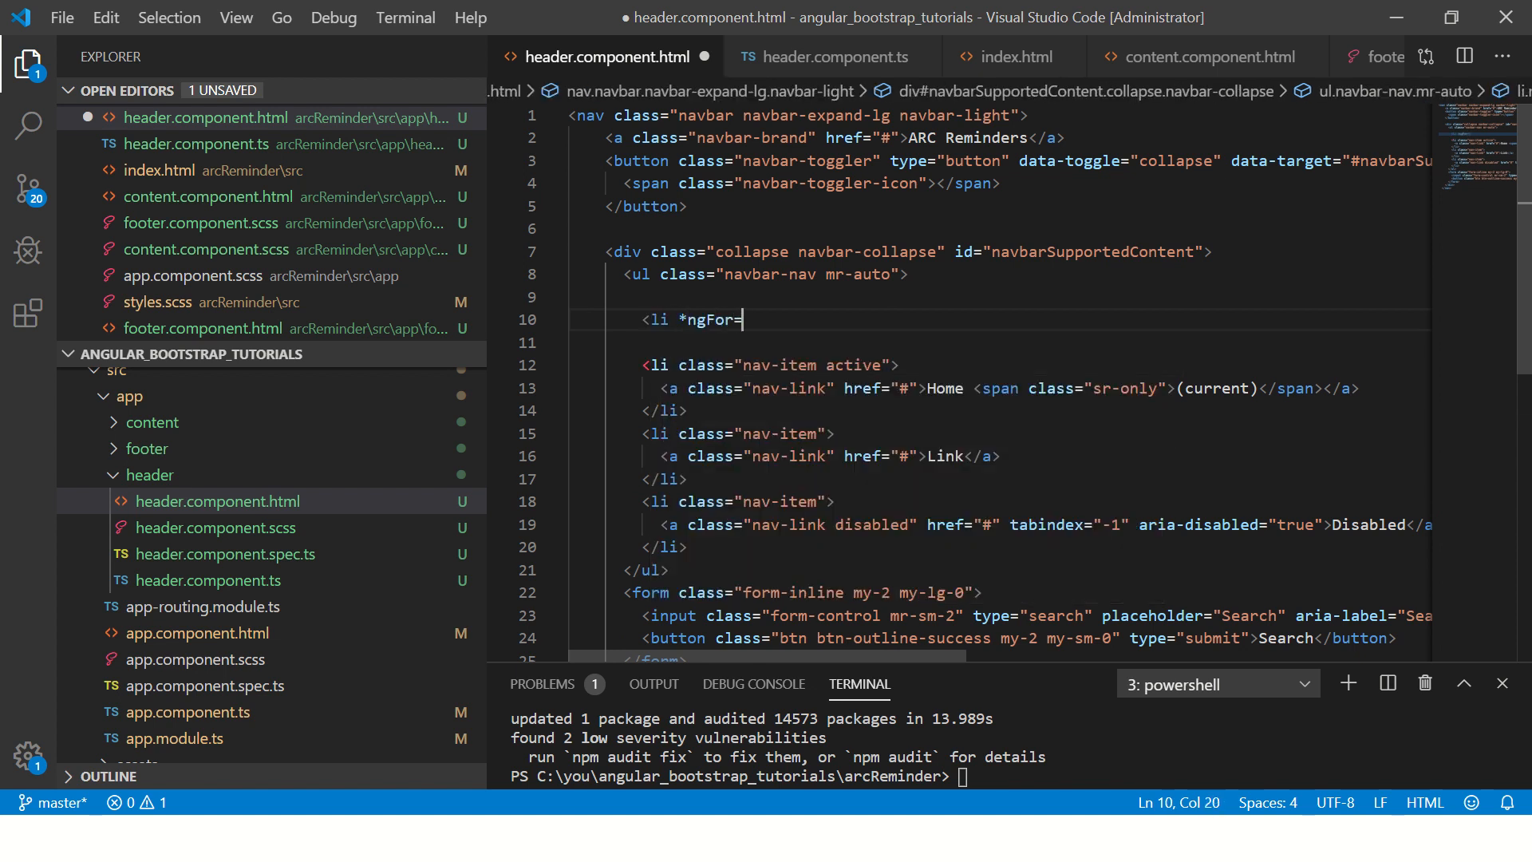
text("let ")
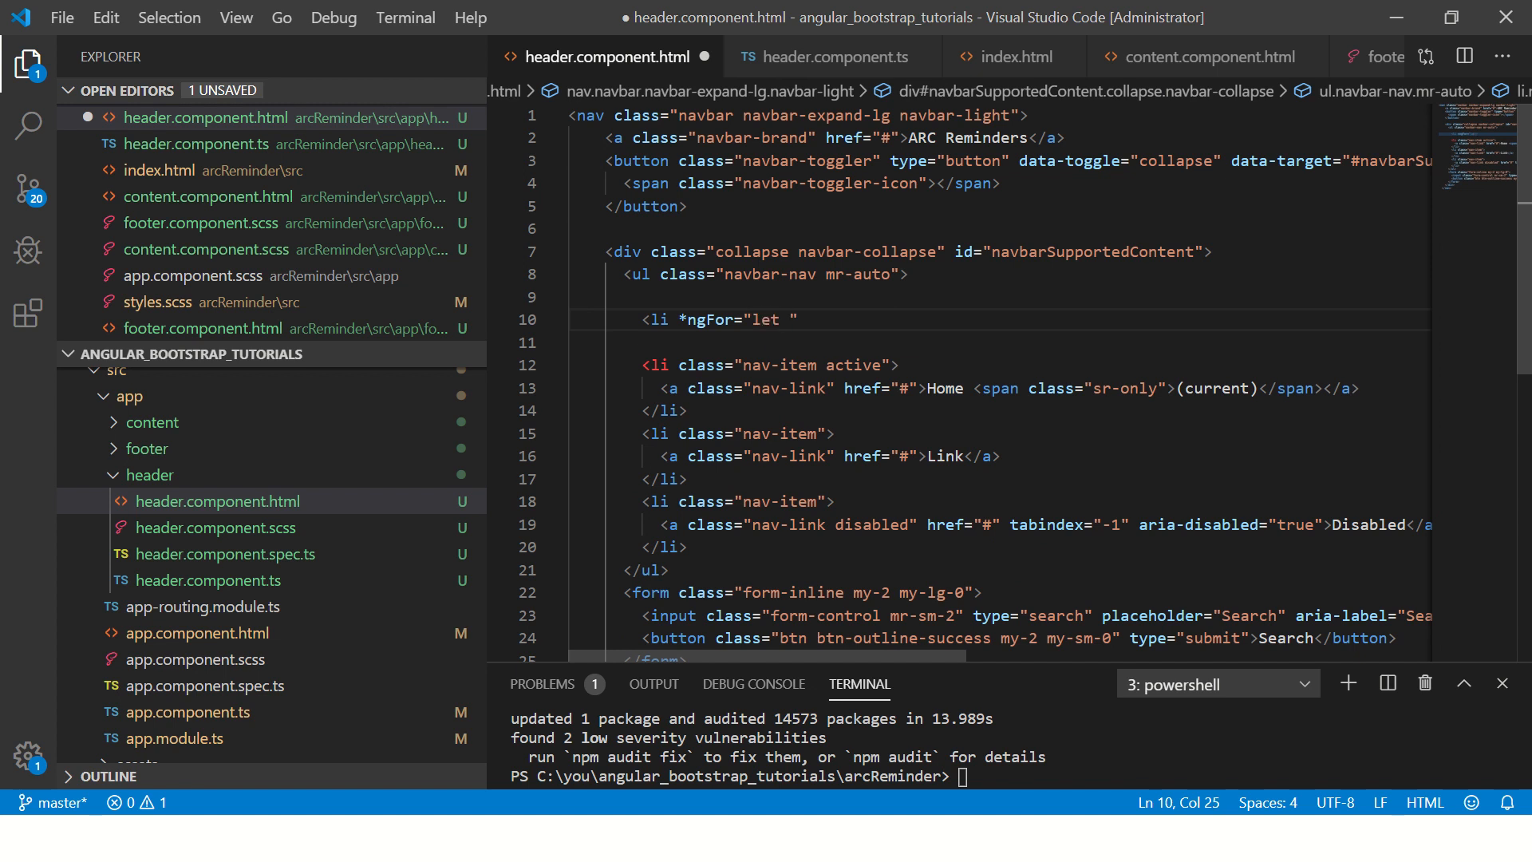
text(items of m)
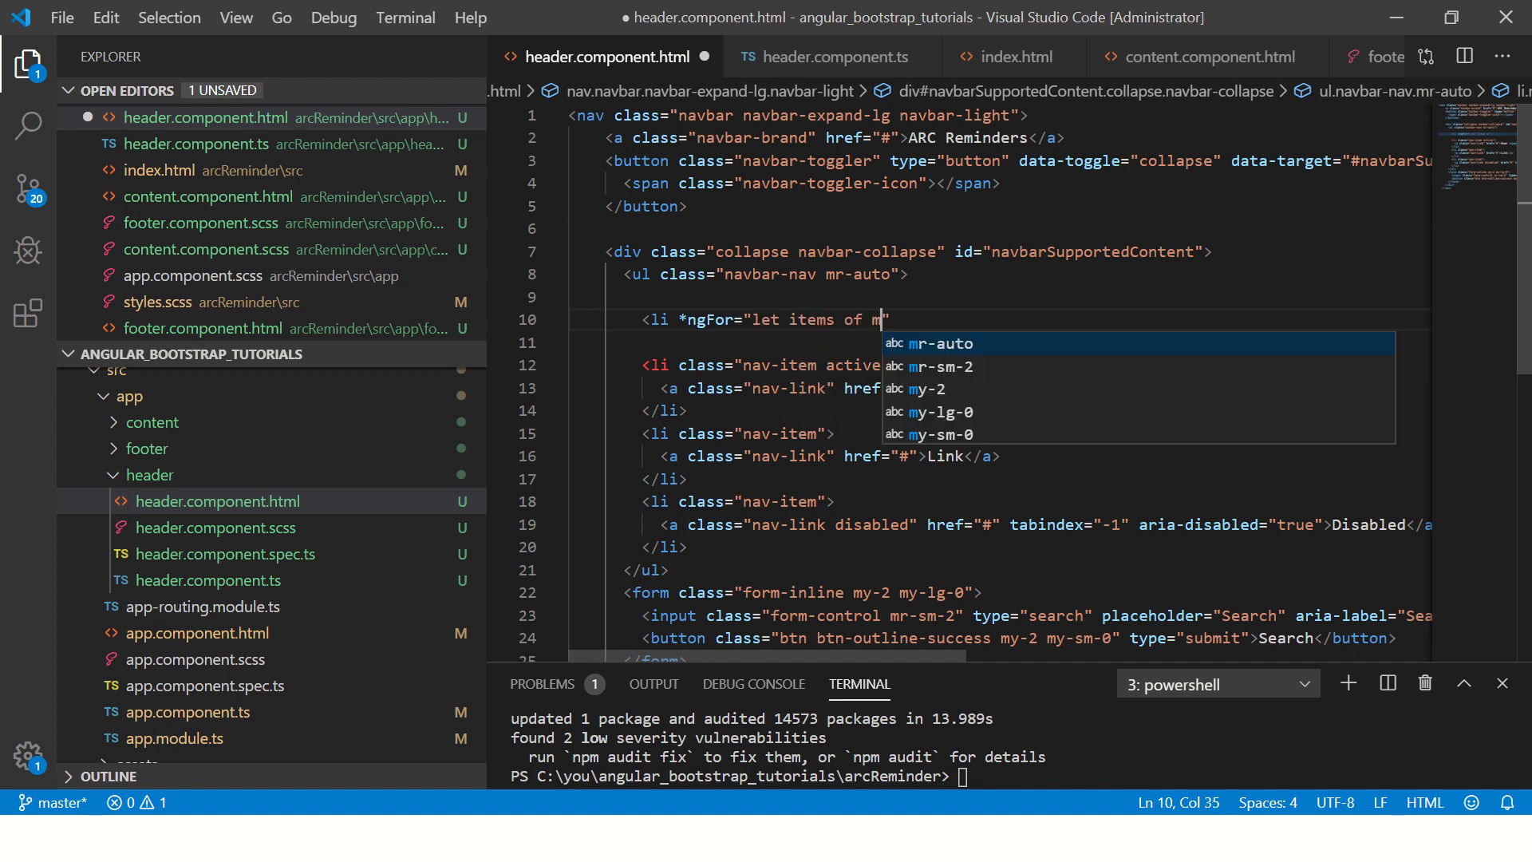
text(yItems")
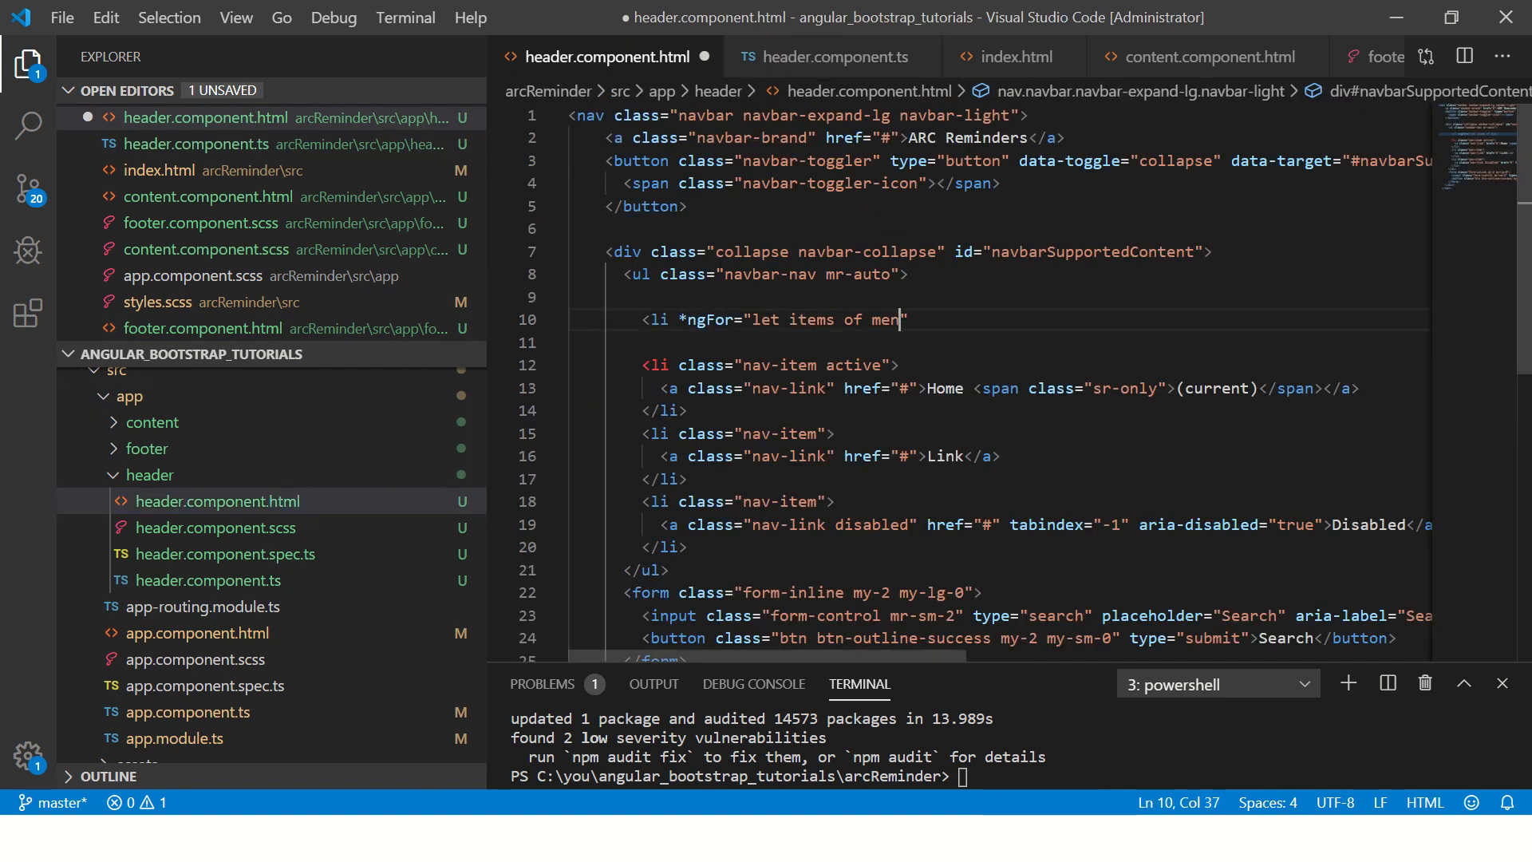
text(uItems")
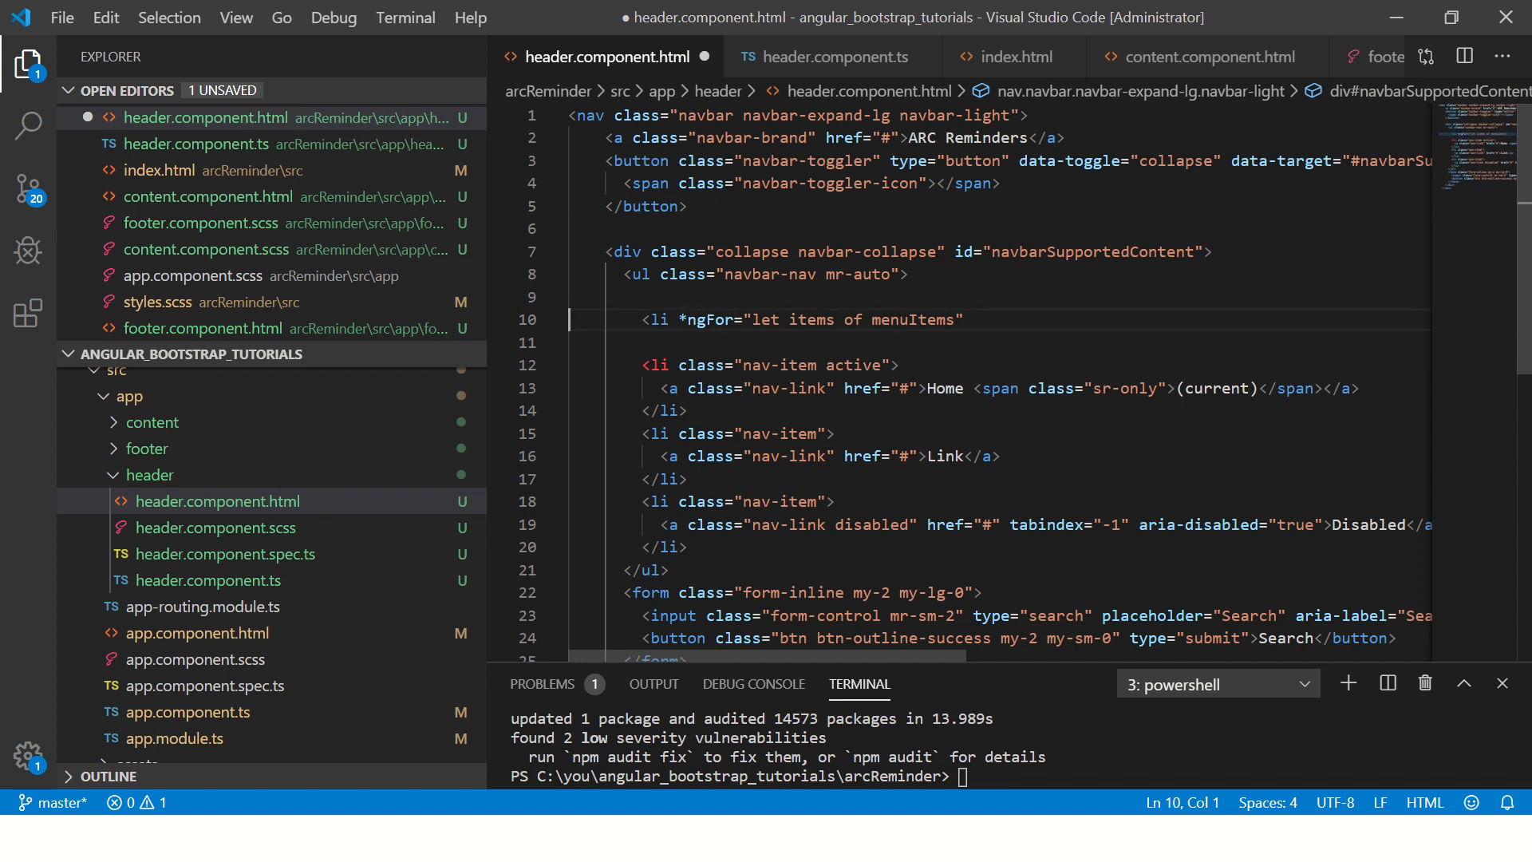
key(enter)
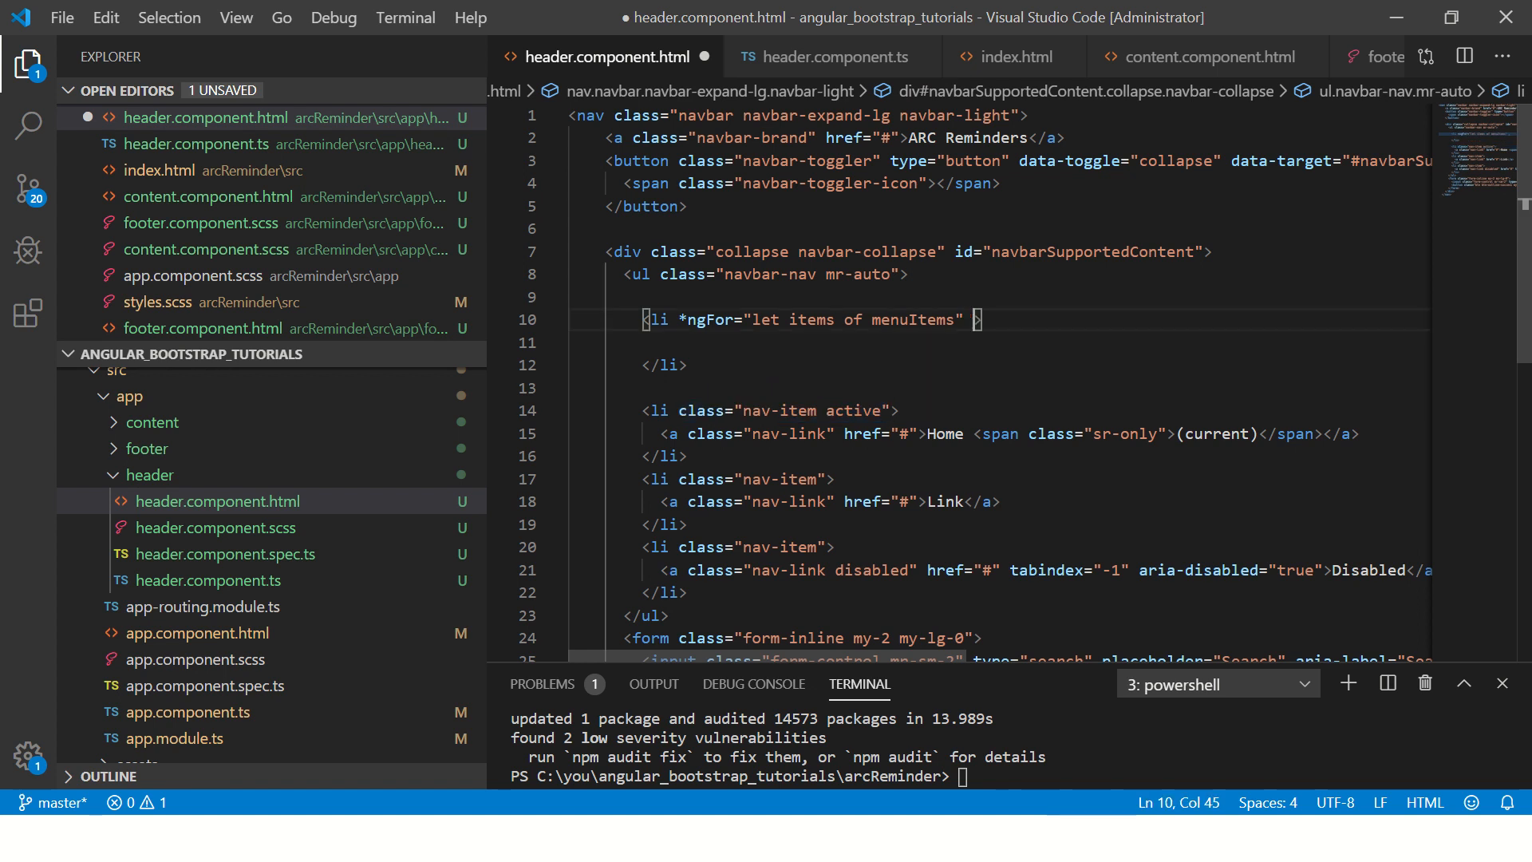
text(class="nav-item")
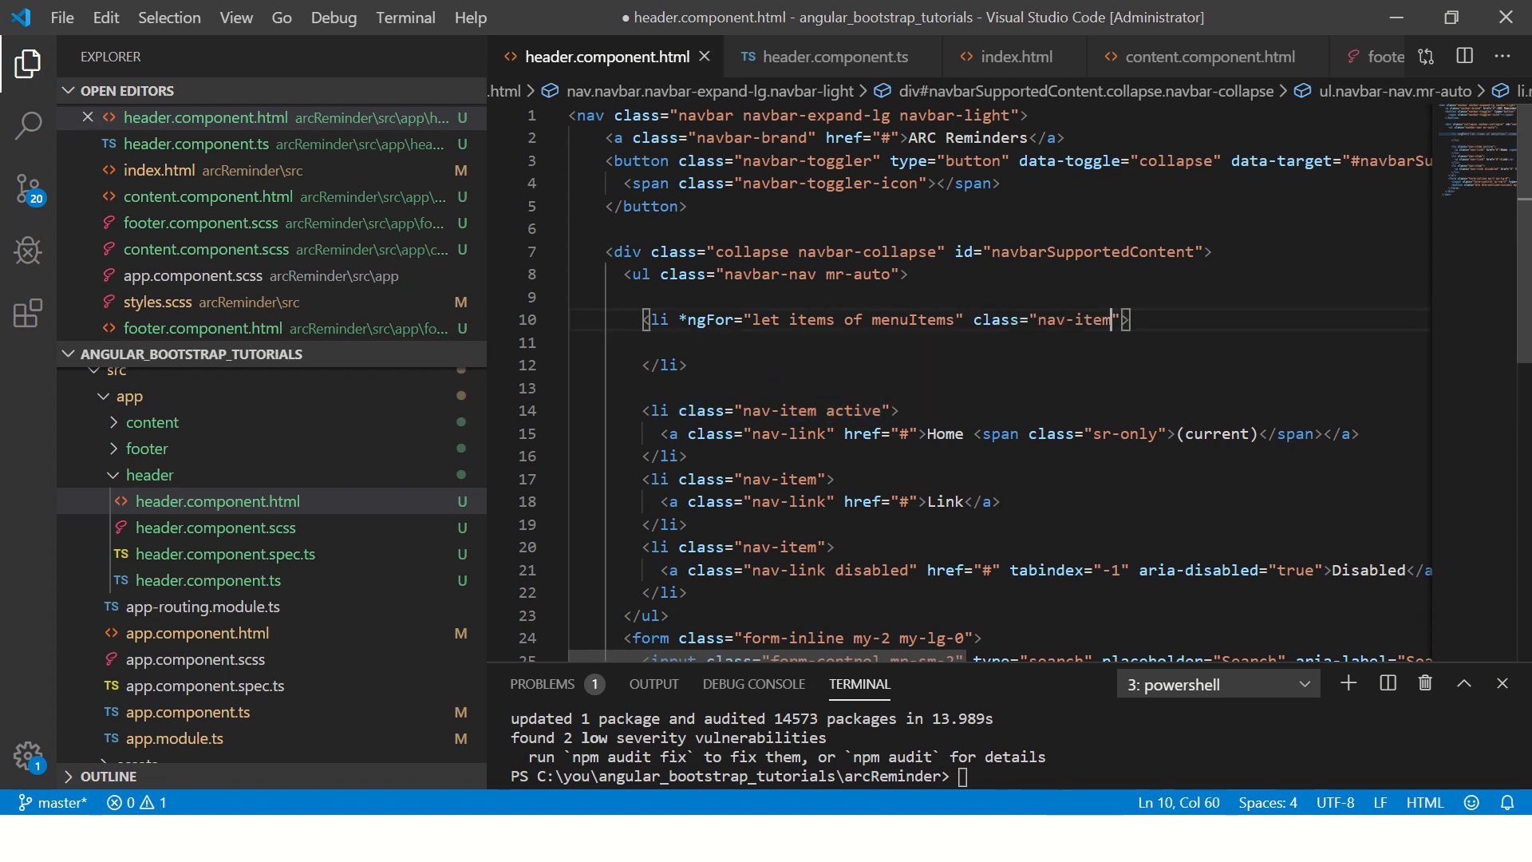
- Replace the Home link text with {{ items.linkName }}
drag(663, 433, 875, 432)
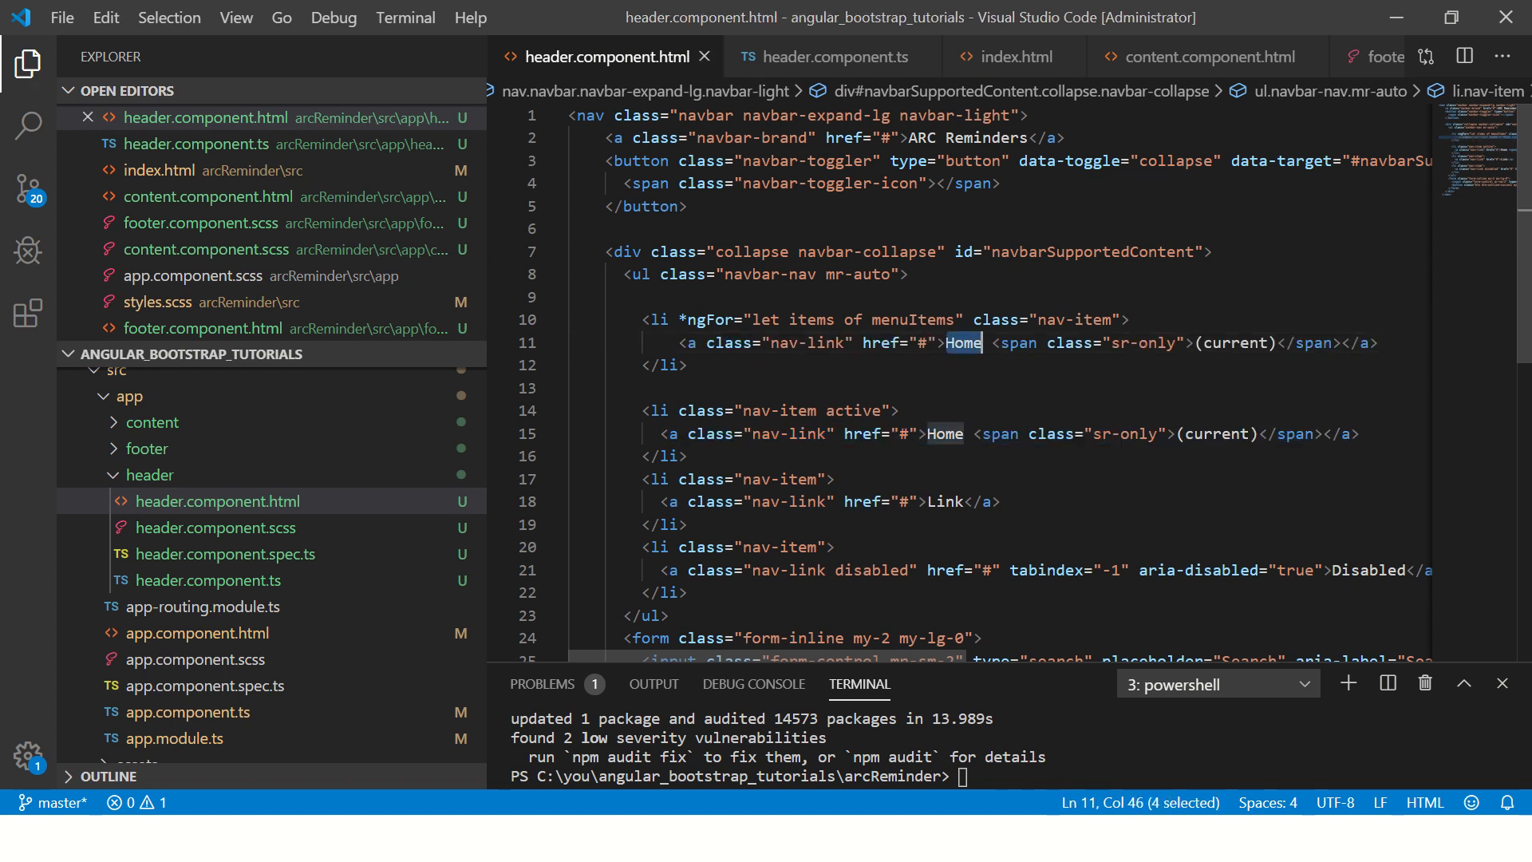
key(Delete)
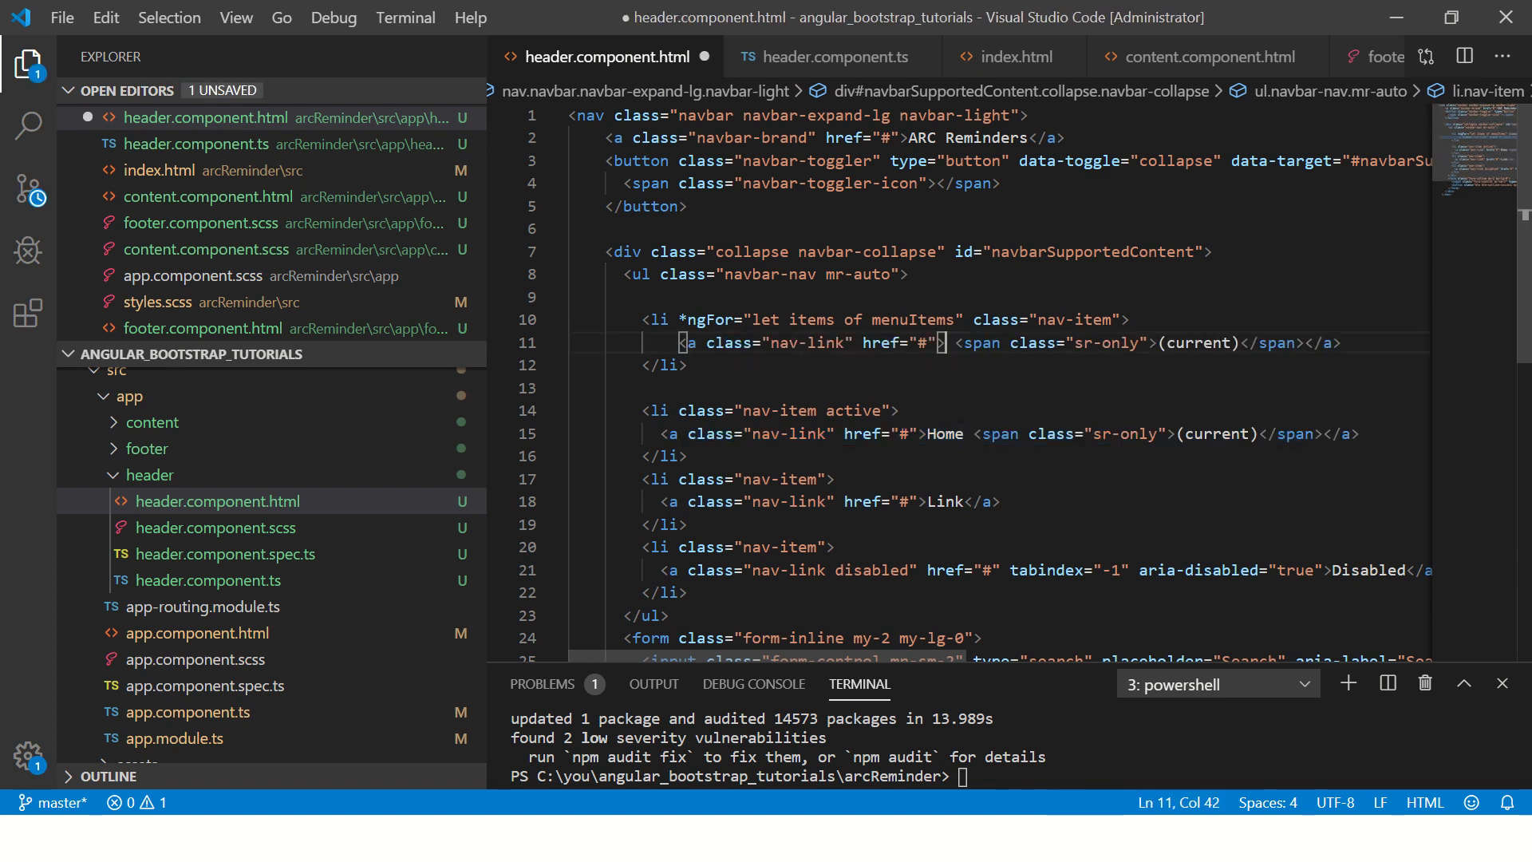
text({{ }})
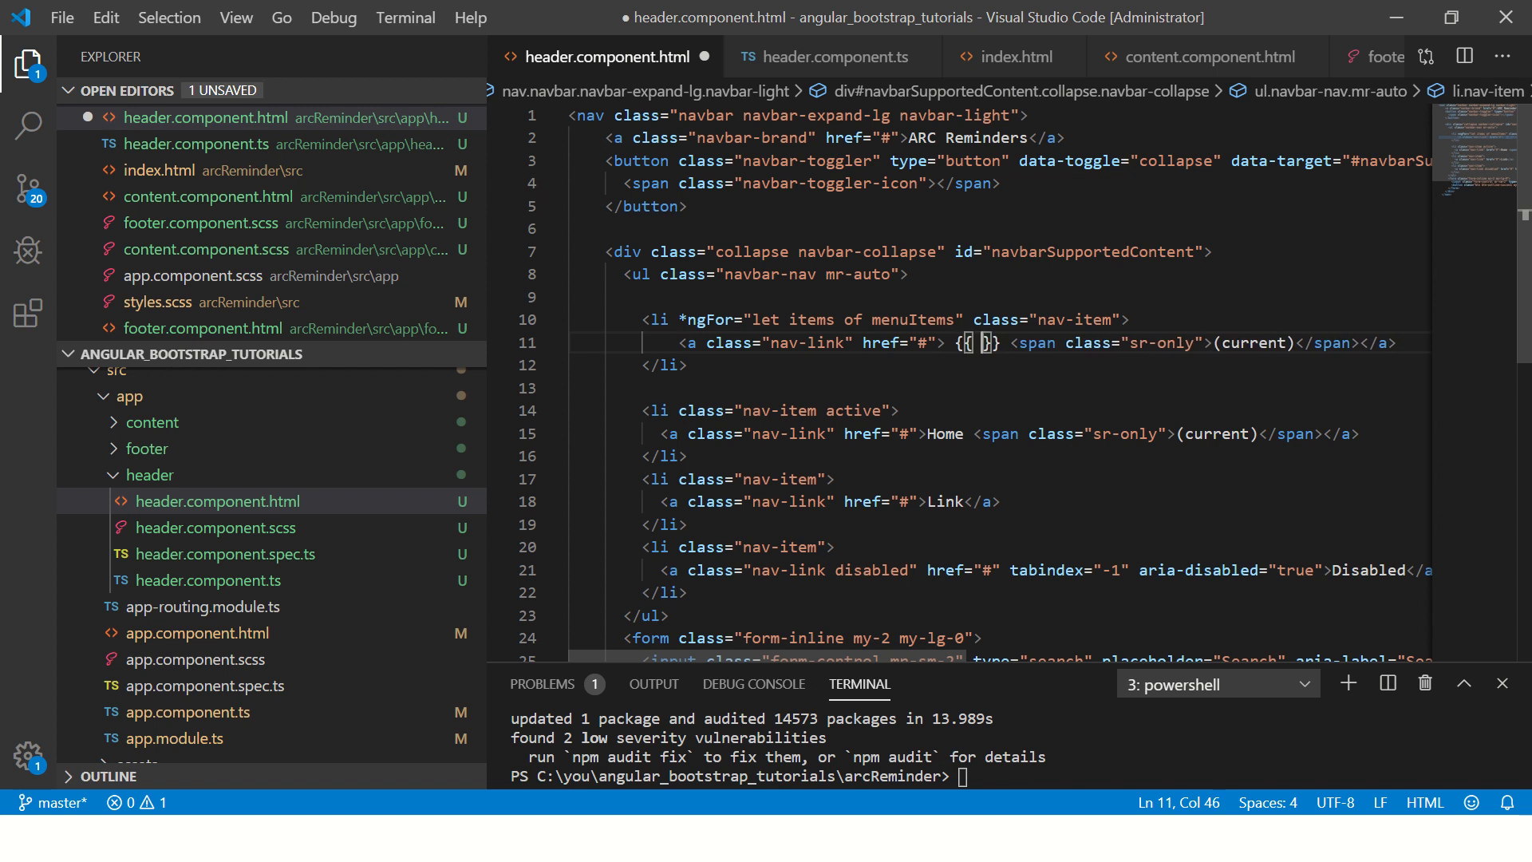
text(items.)
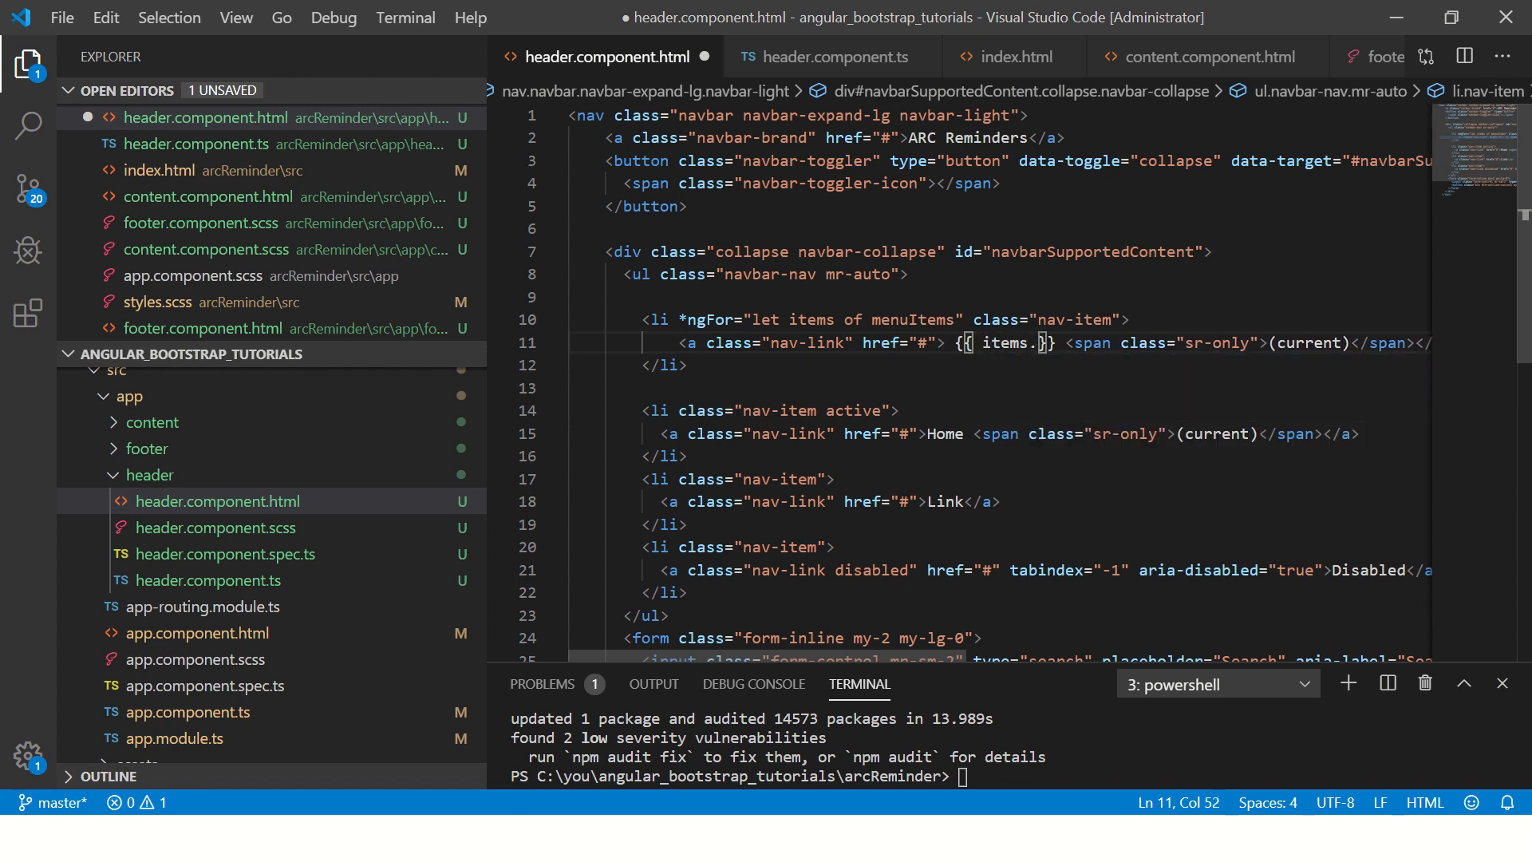
text(linkName)
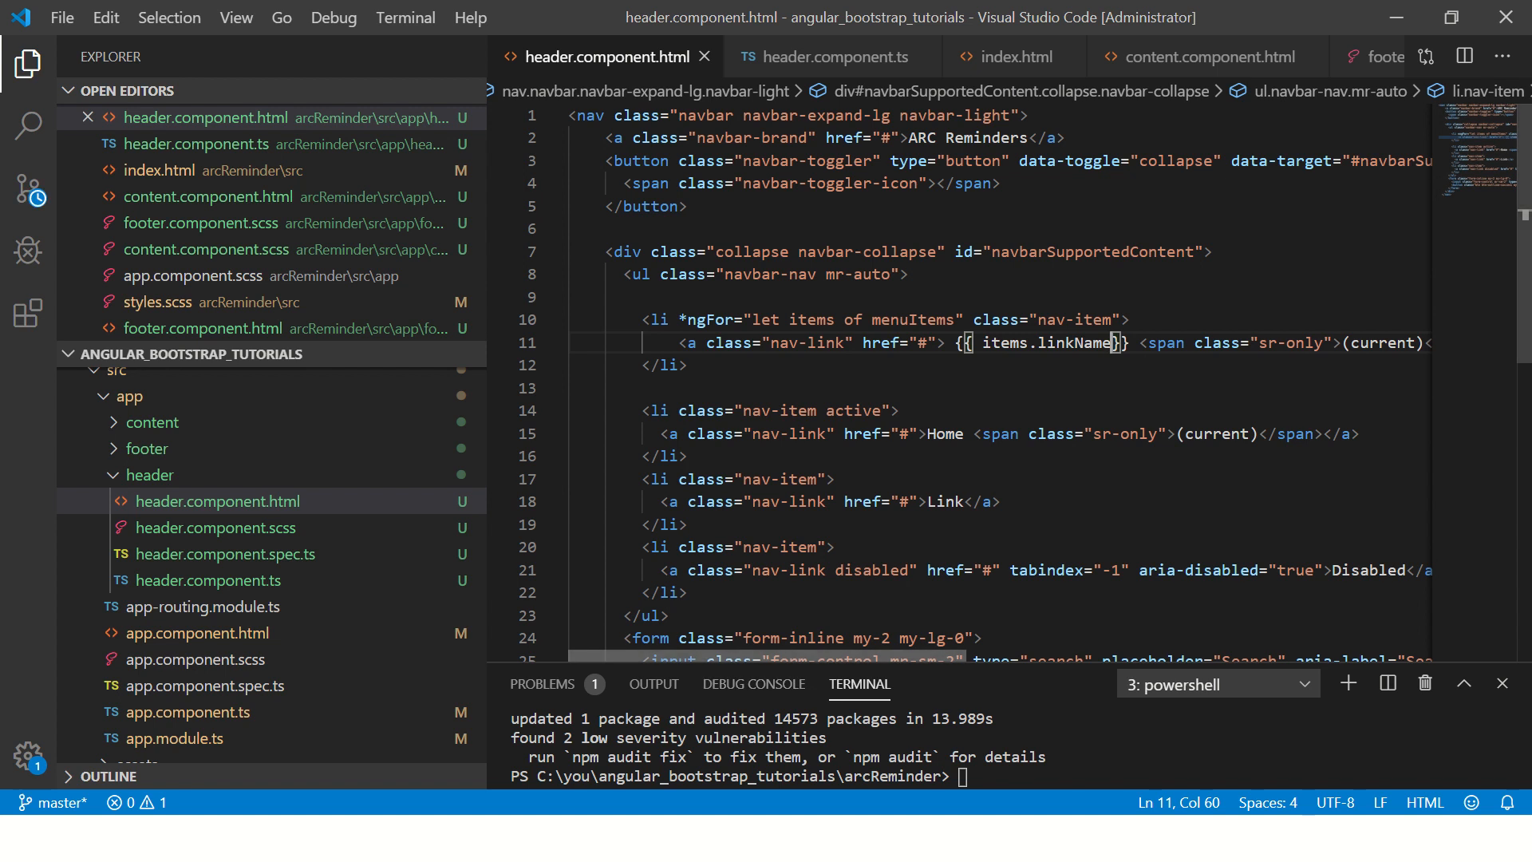
scroll(down, 3)
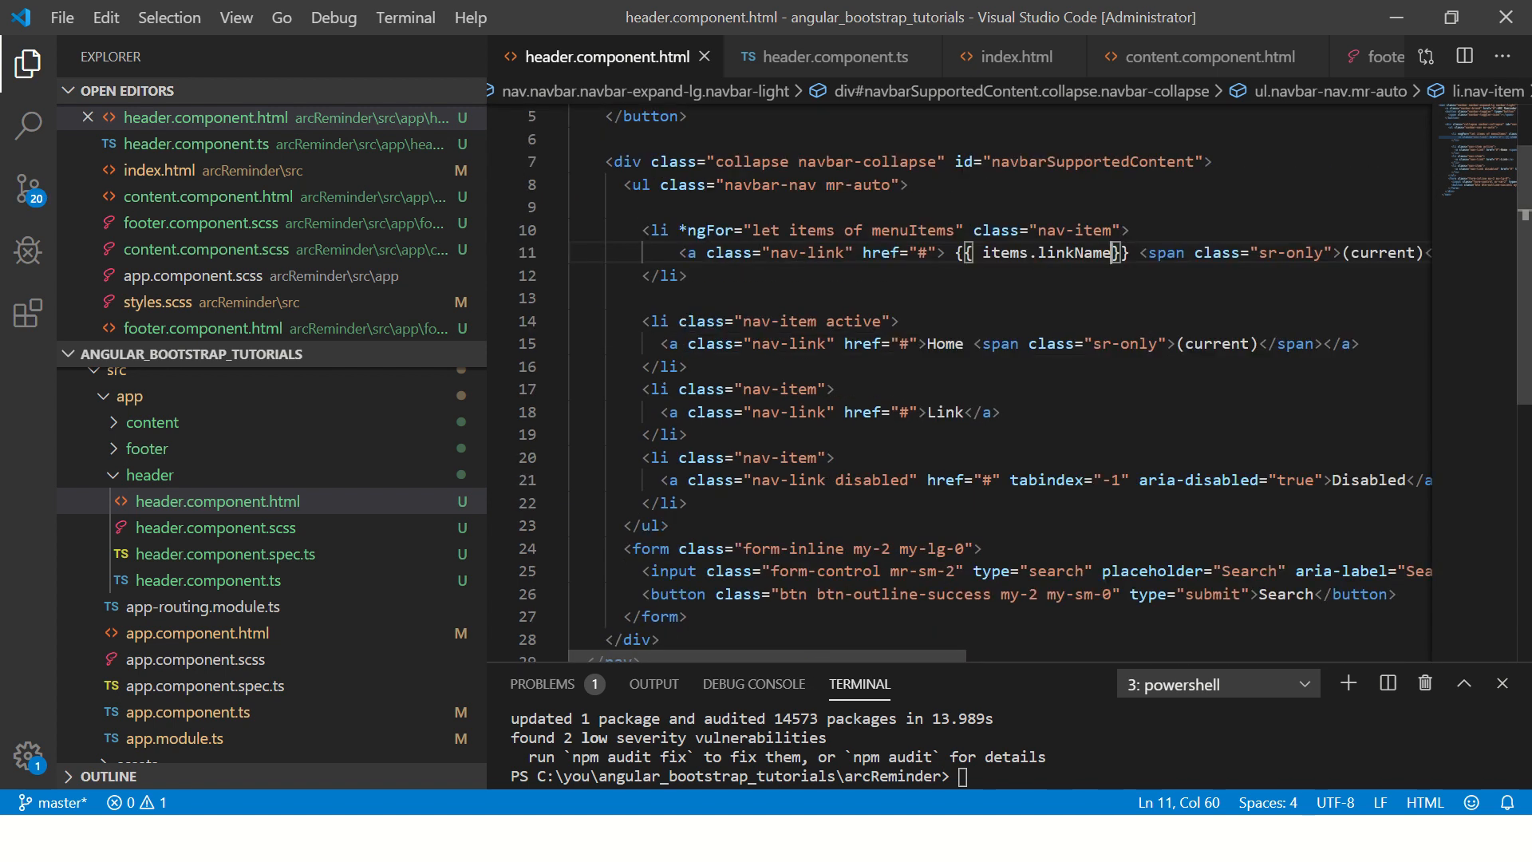
- Delete the static Home, Link and Disabled list items and the leftover blank line
drag(643, 320, 687, 502)
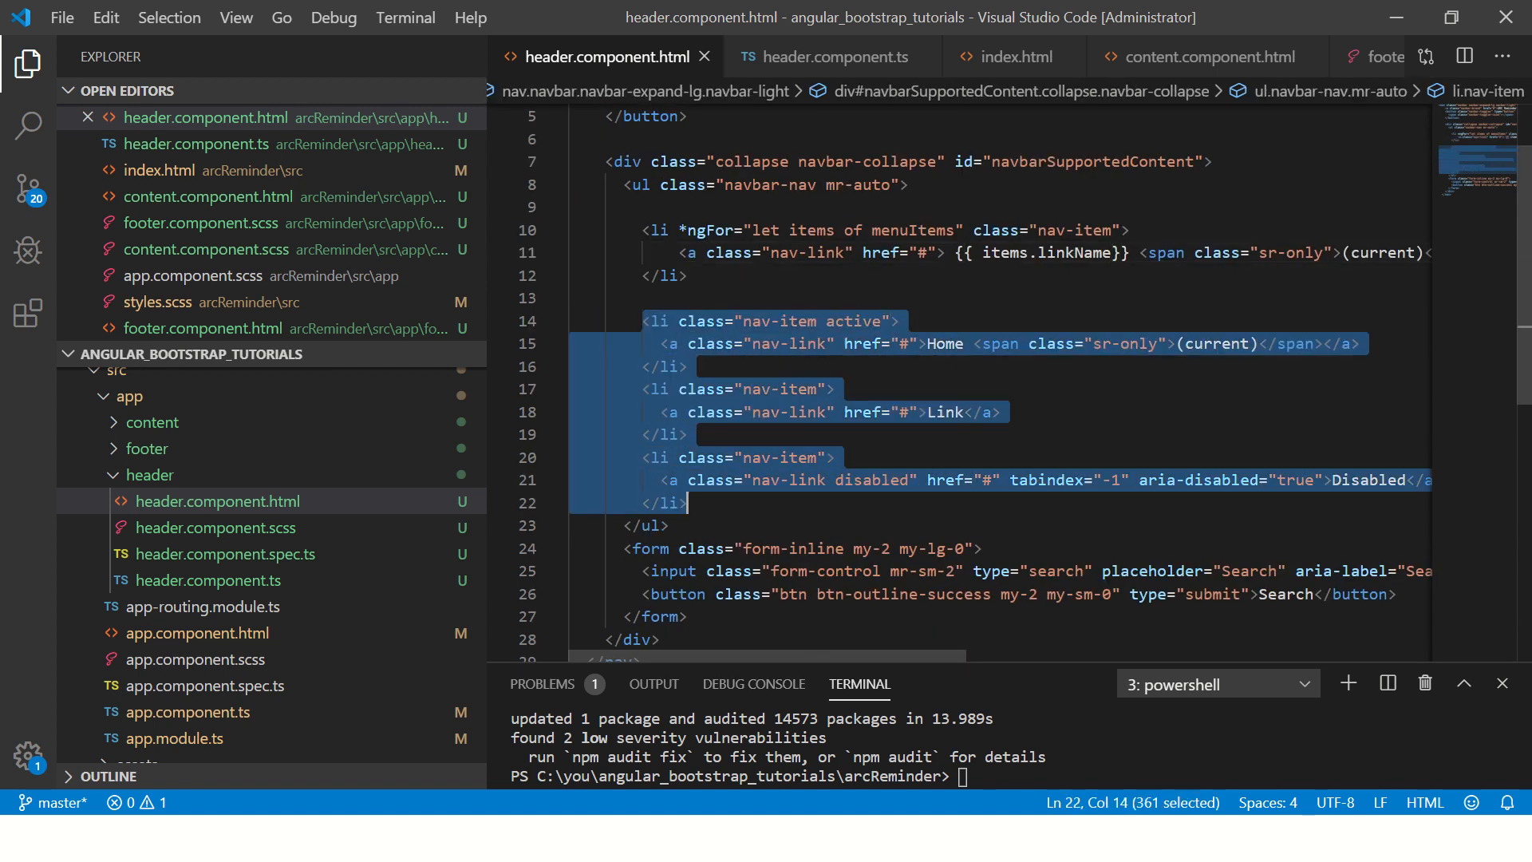
key(Delete)
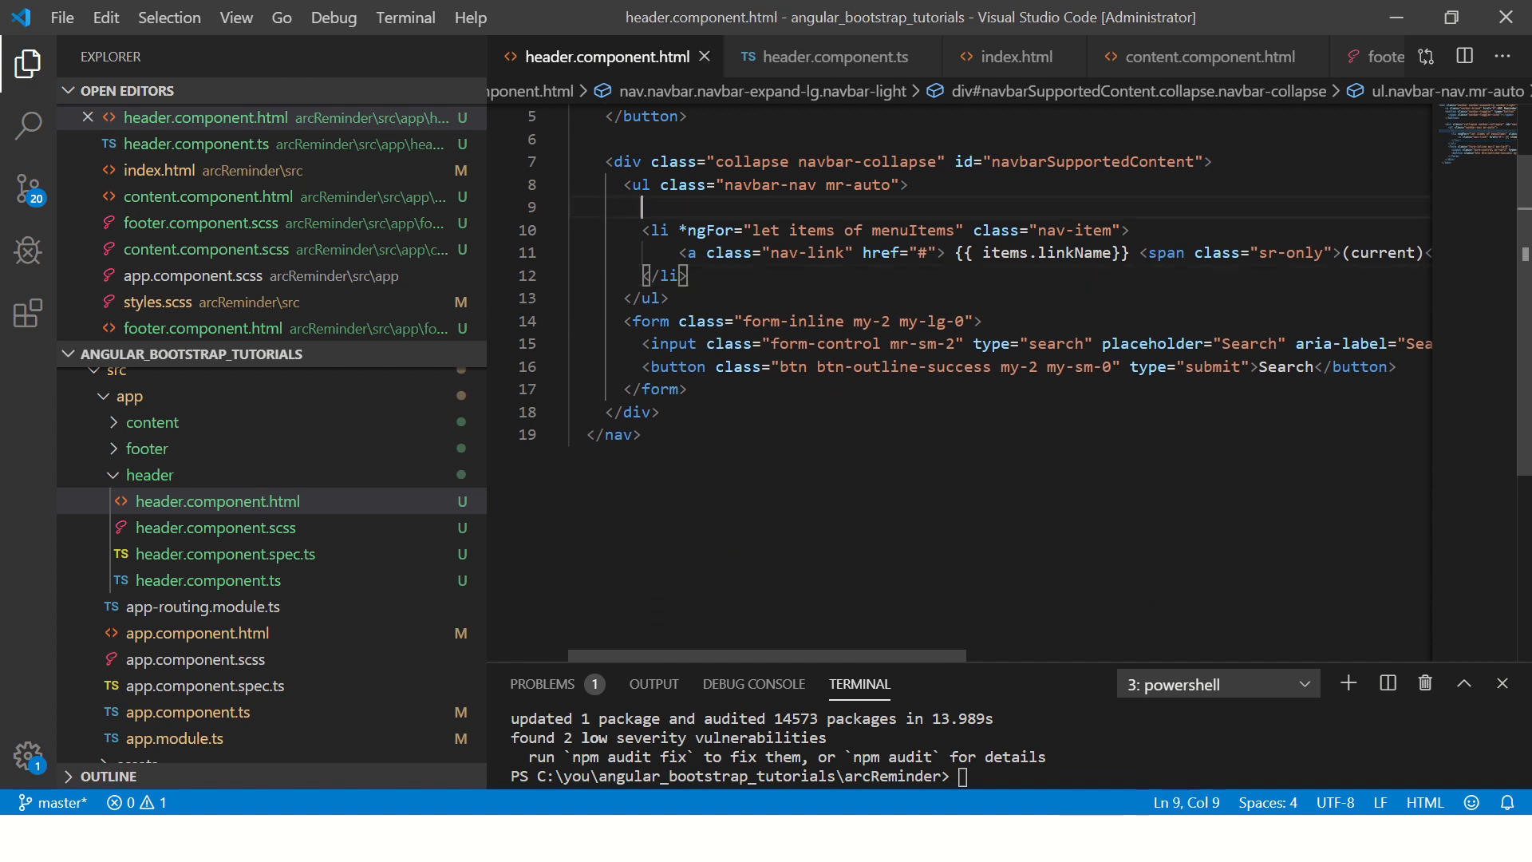
key(Backspace)
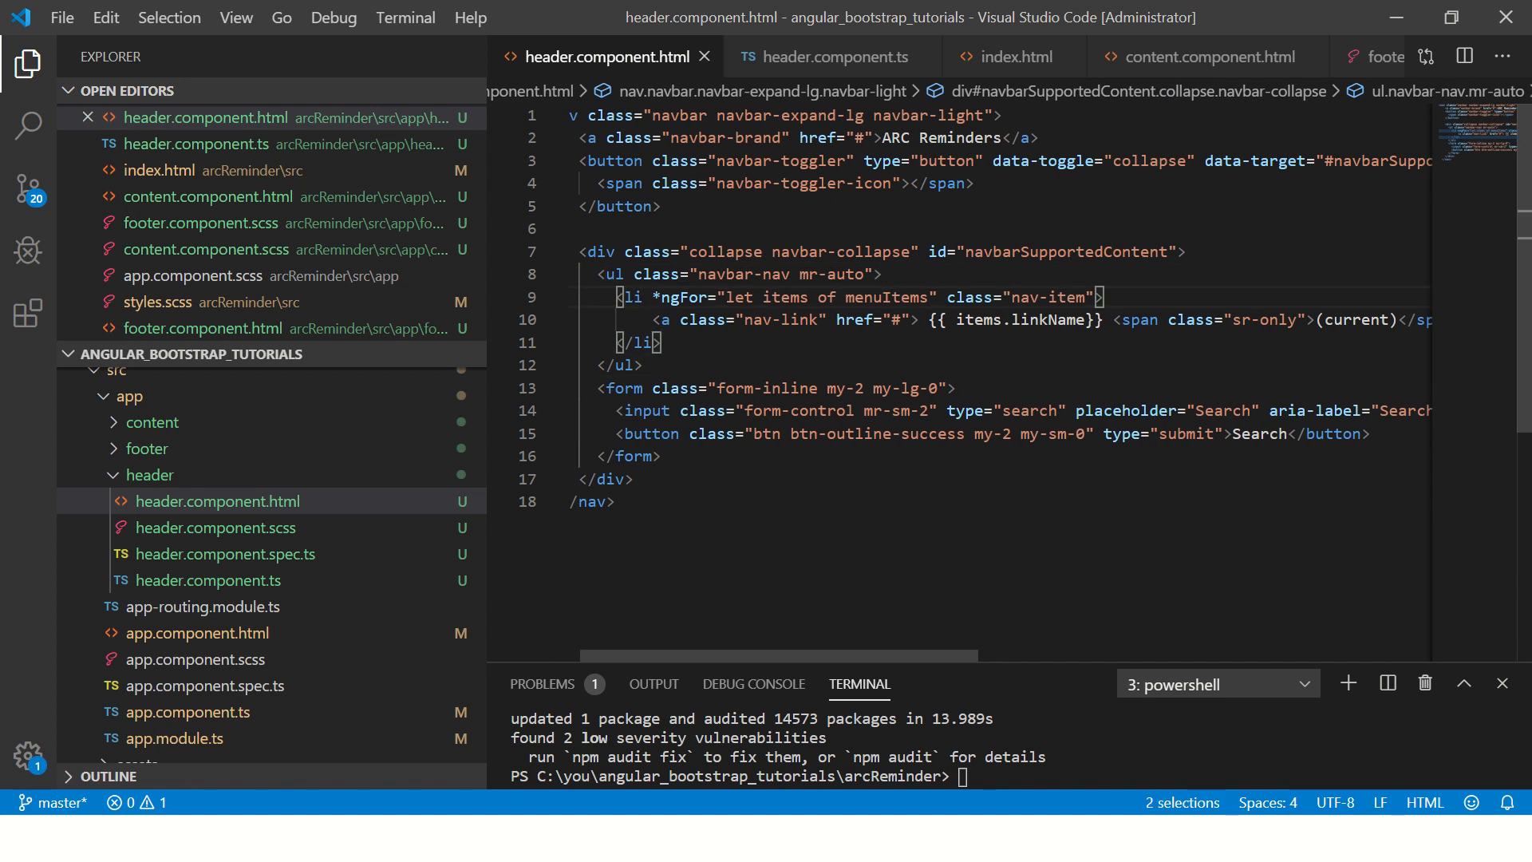
drag(652, 297, 901, 297)
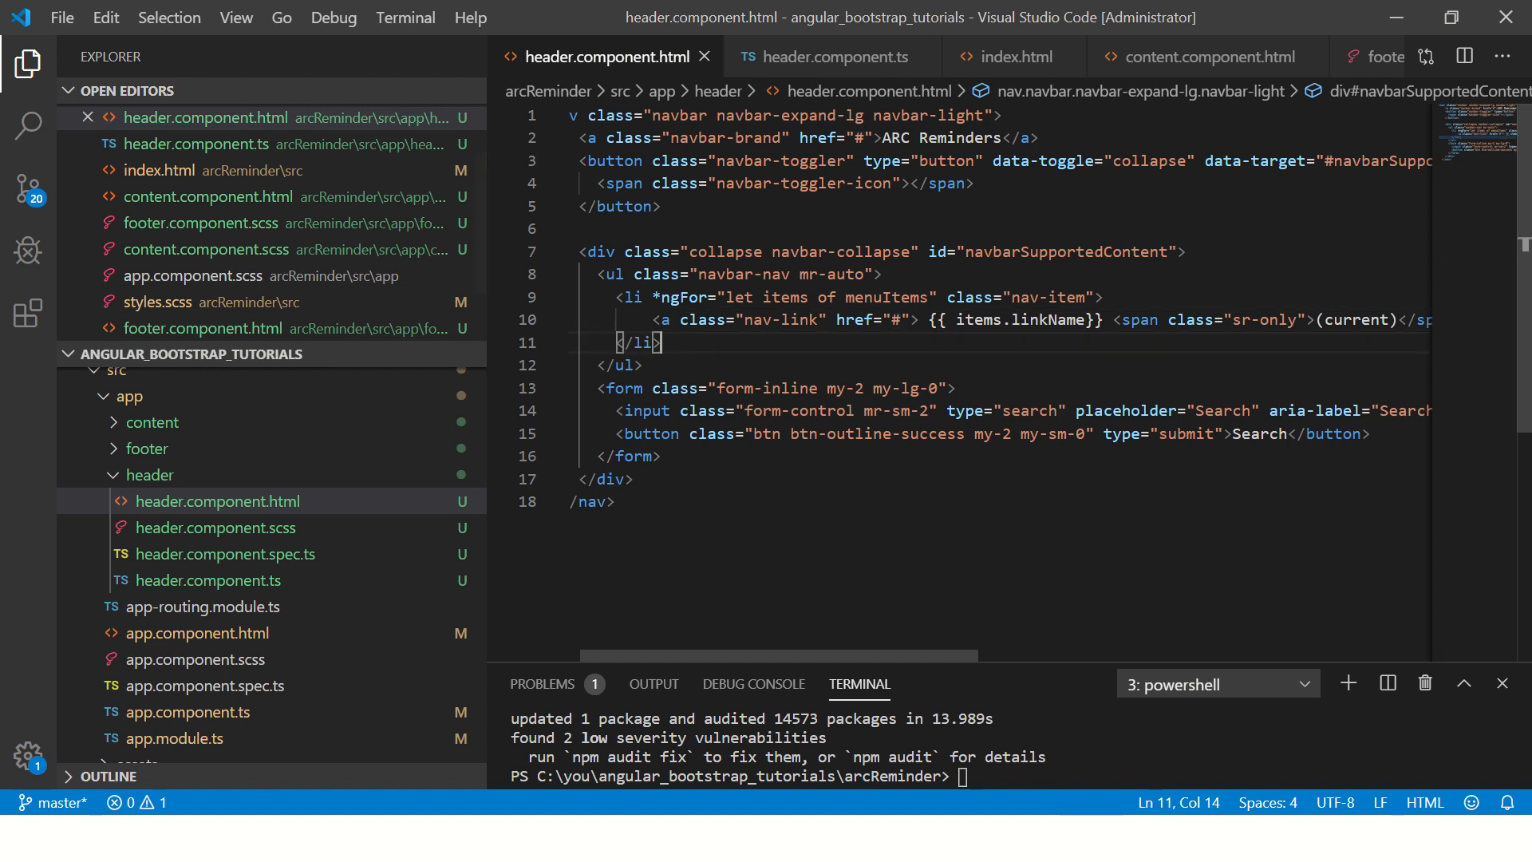
- Replace the href '#' with alertUser({{items.}})
drag(835, 319, 919, 319)
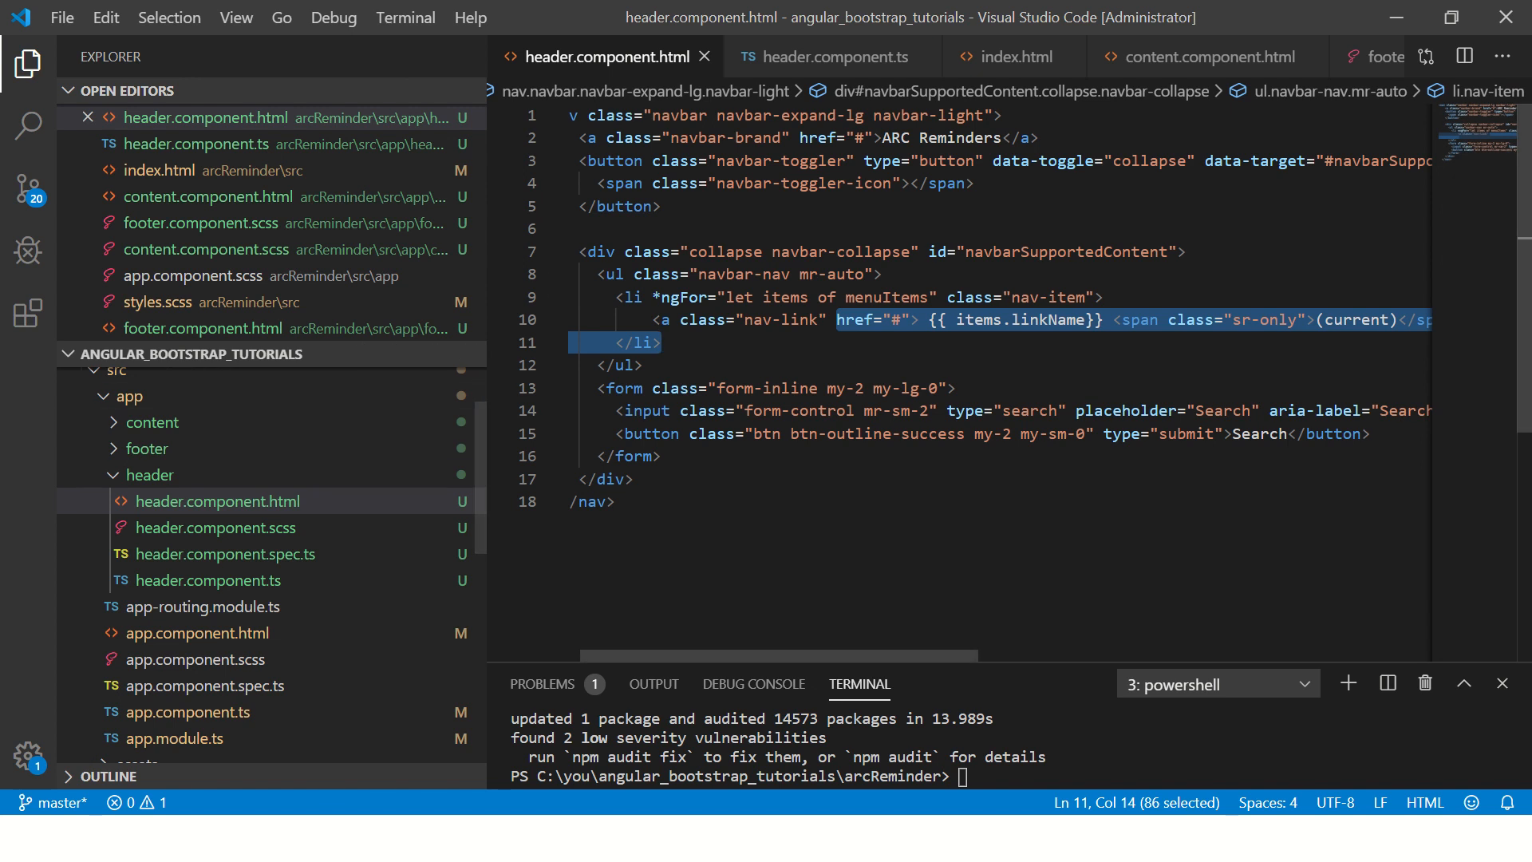
click(897, 319)
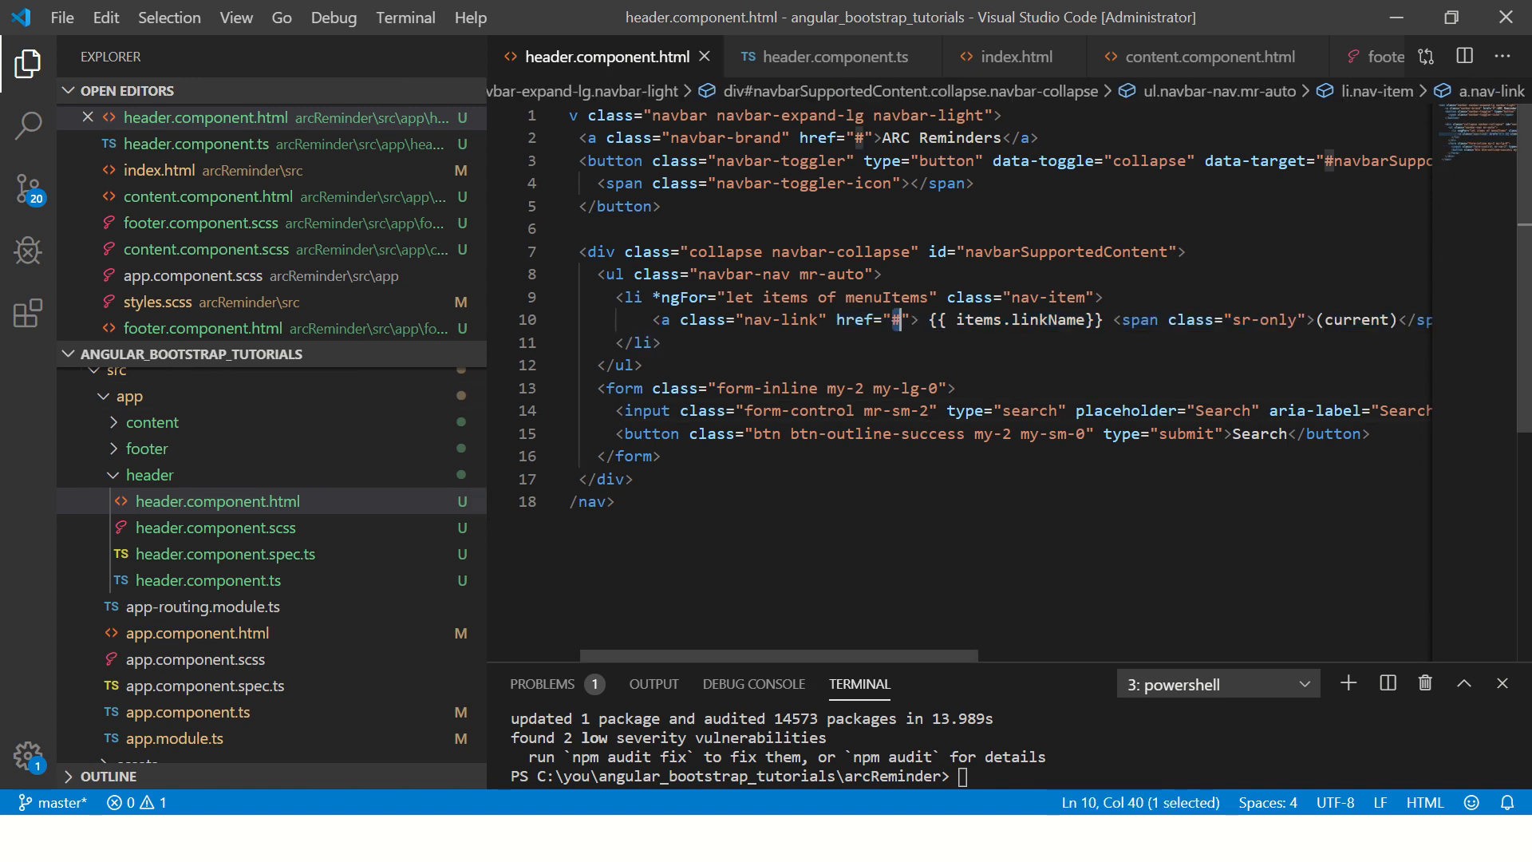
text(alert)
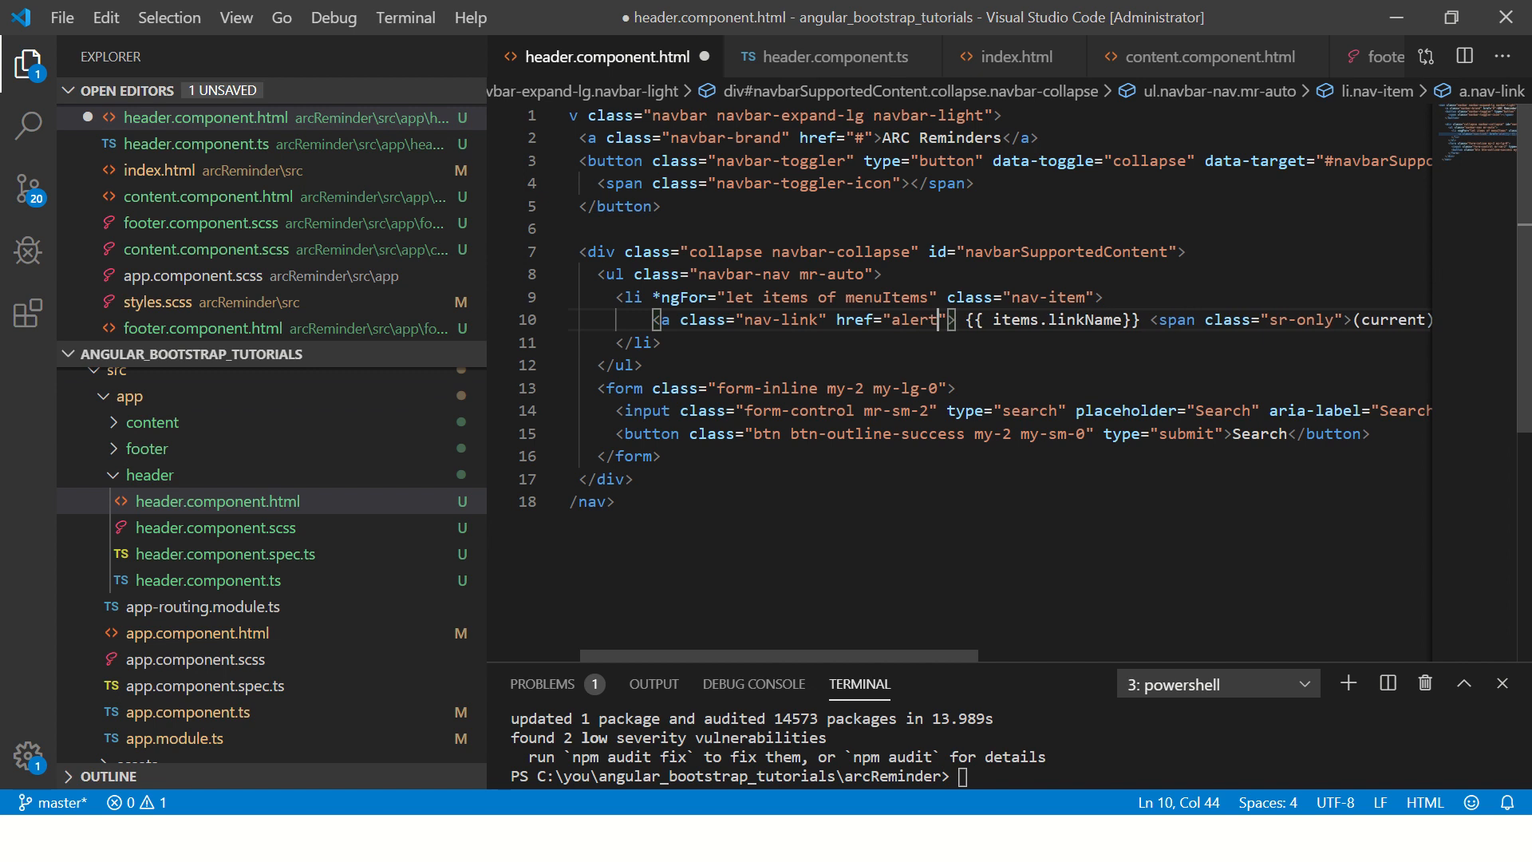
text(User())
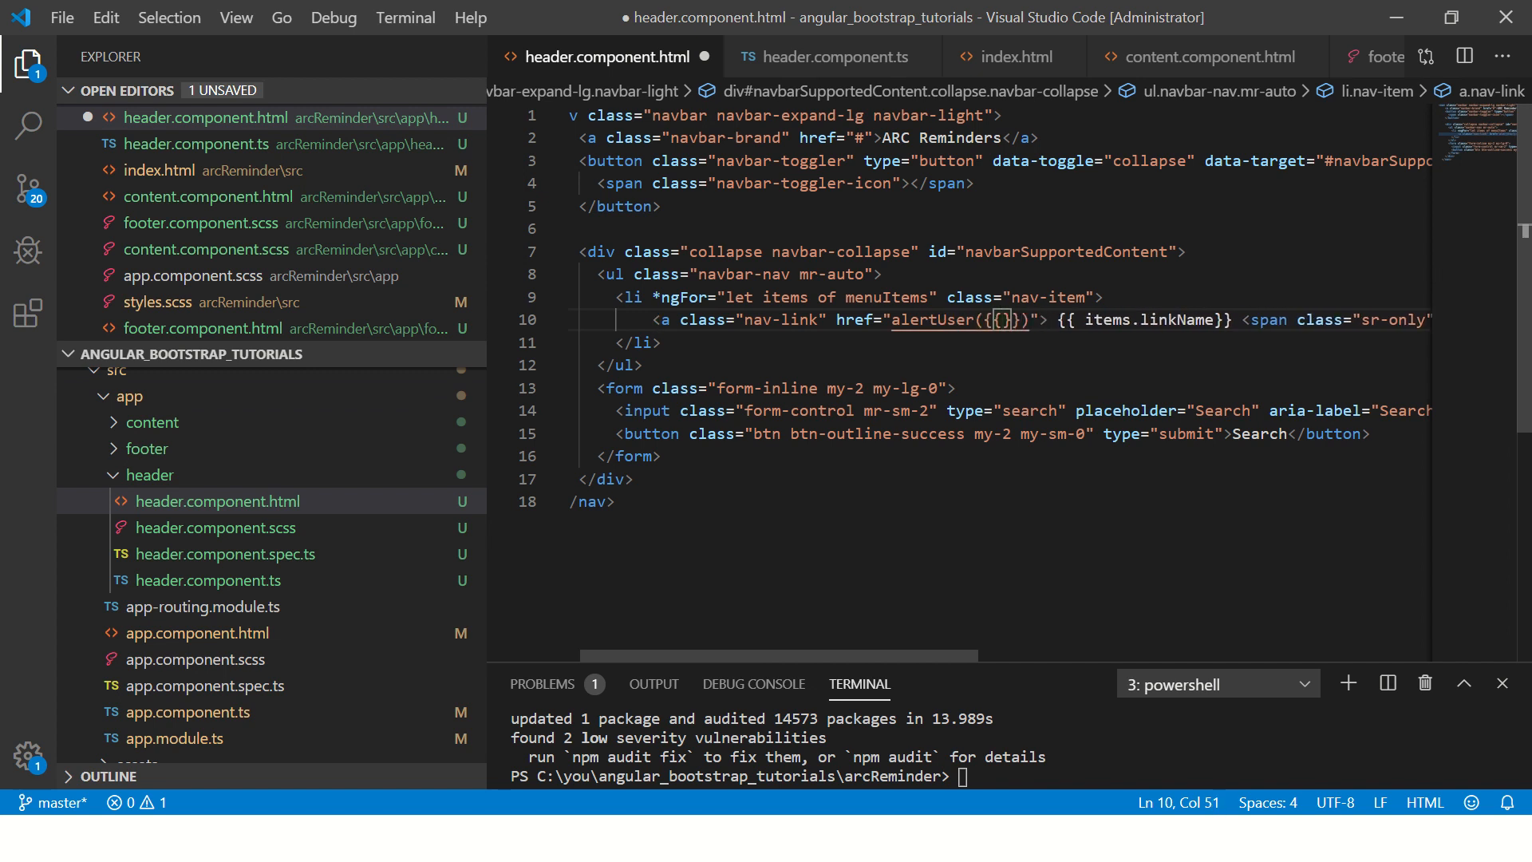
text(items.)
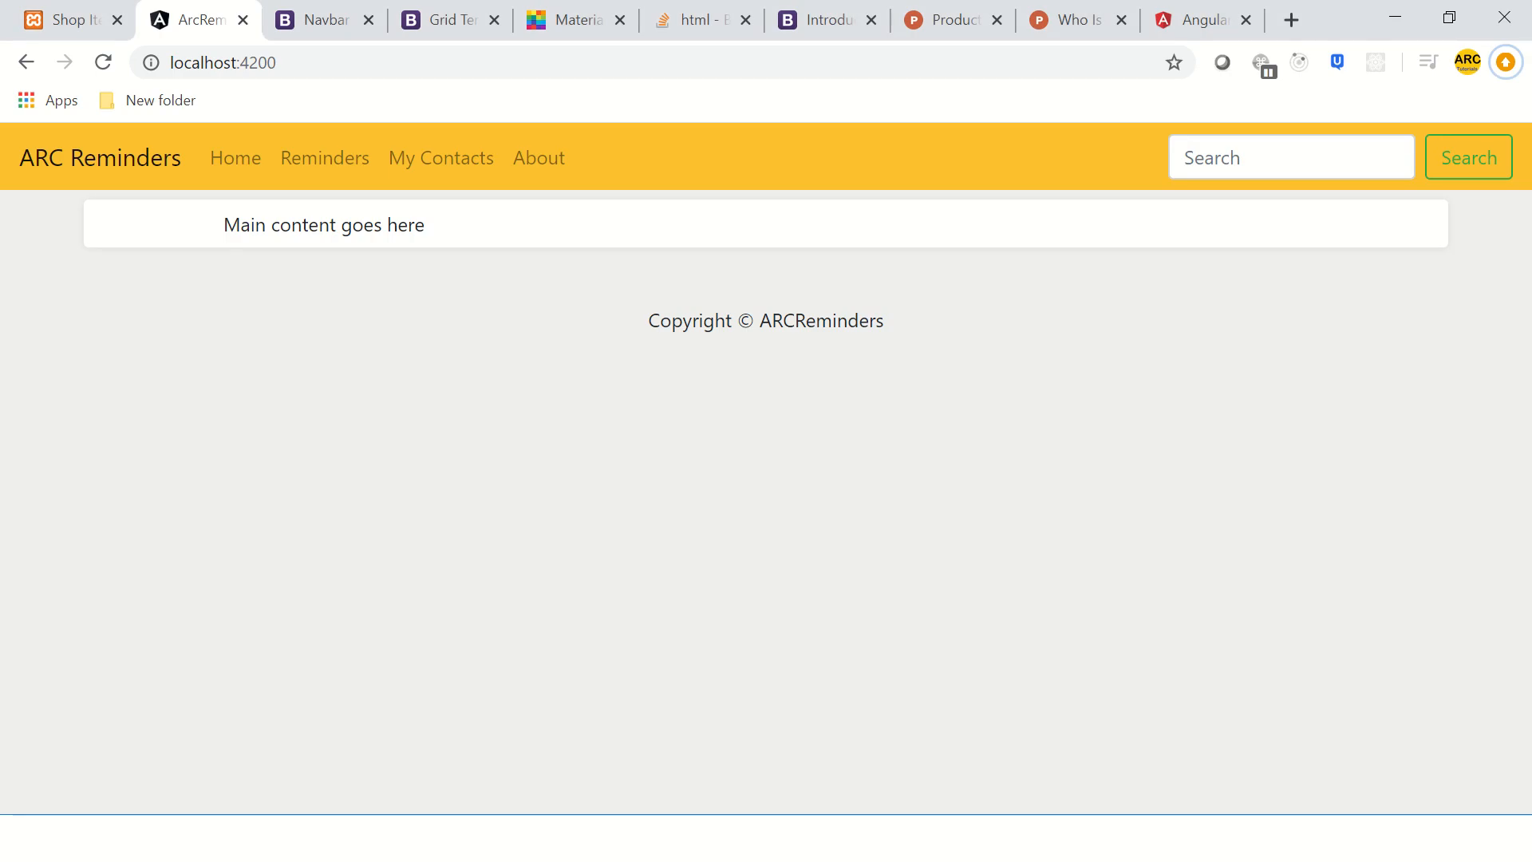
mouse_move(324, 157)
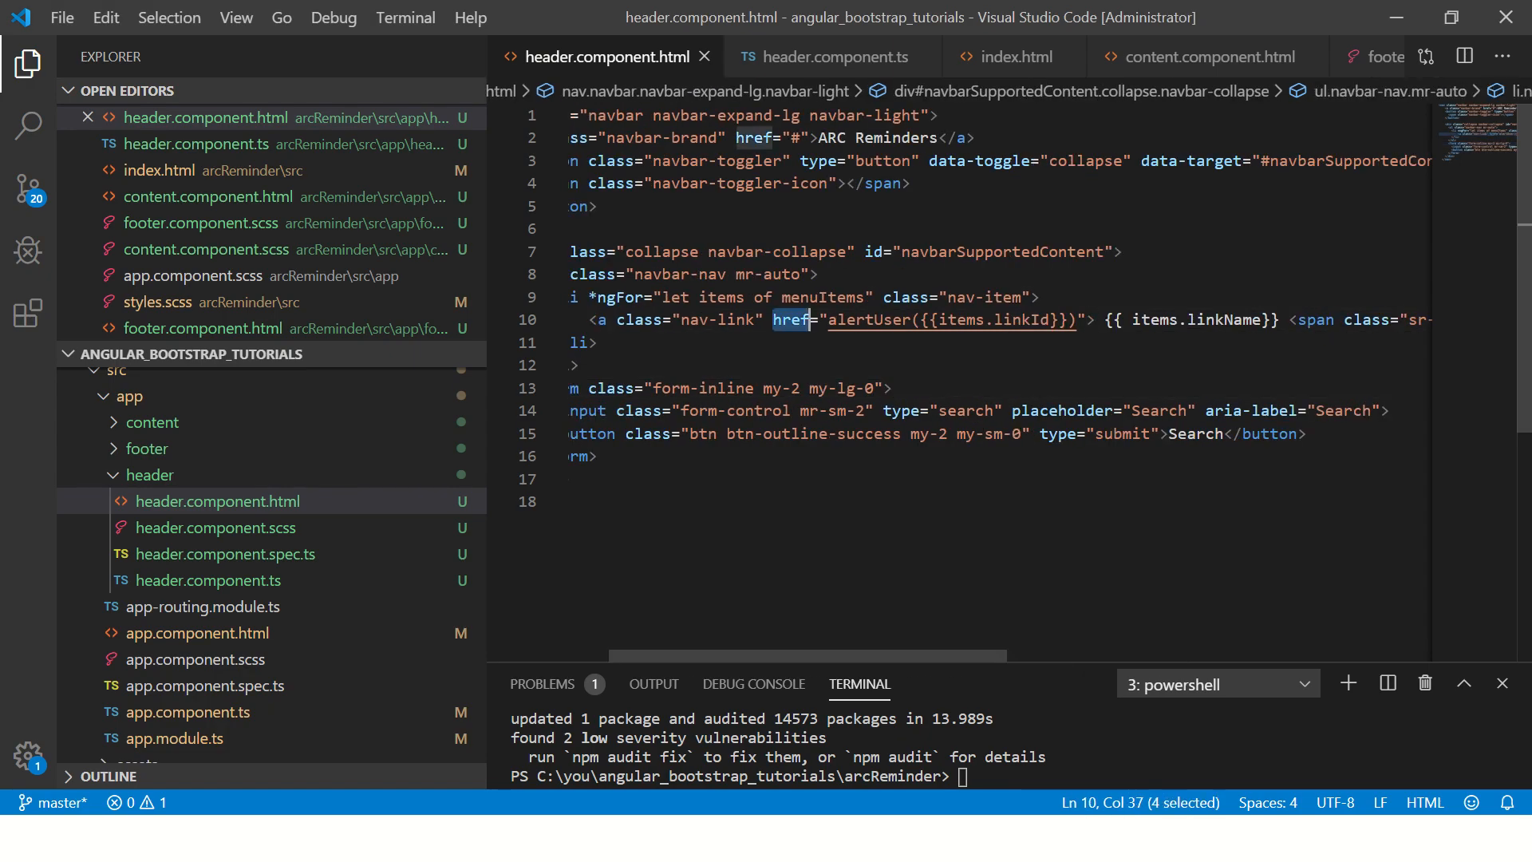
- Try a (click) binding on the link, then revert it back to href
text(())
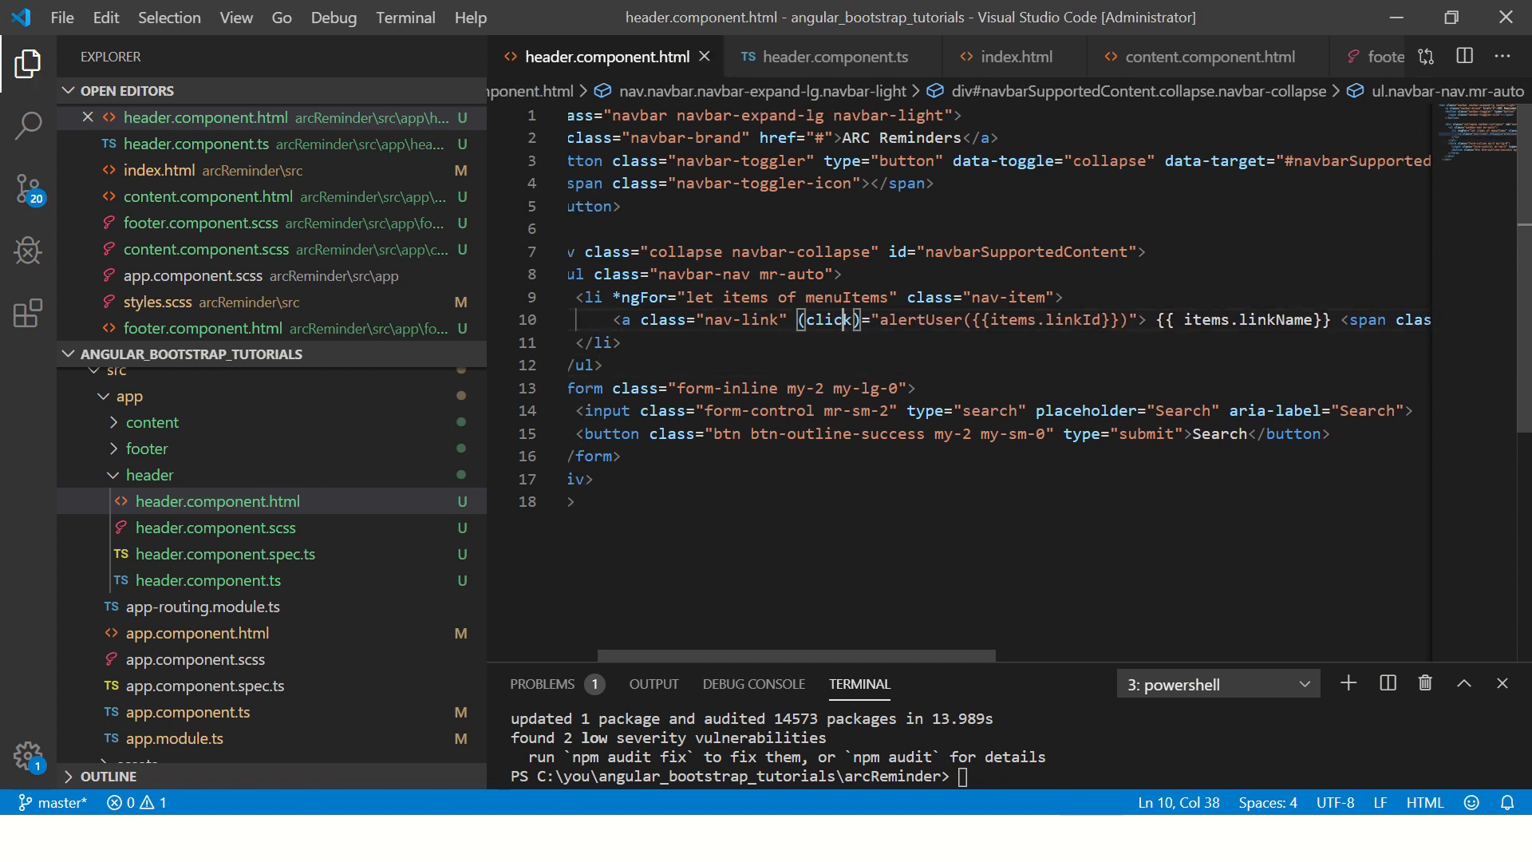
double_click(919, 319)
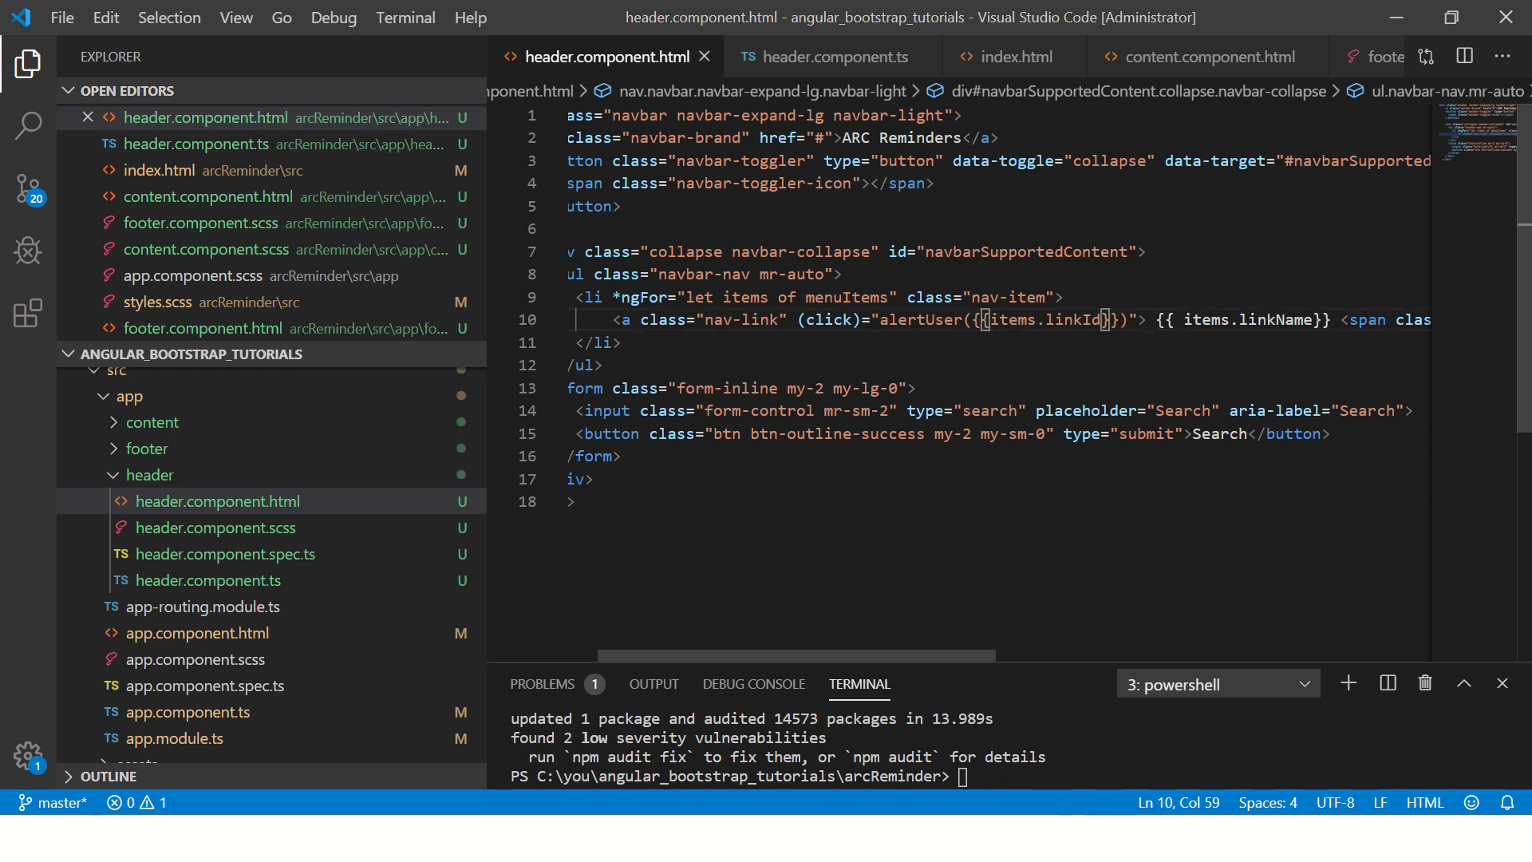
text(href)
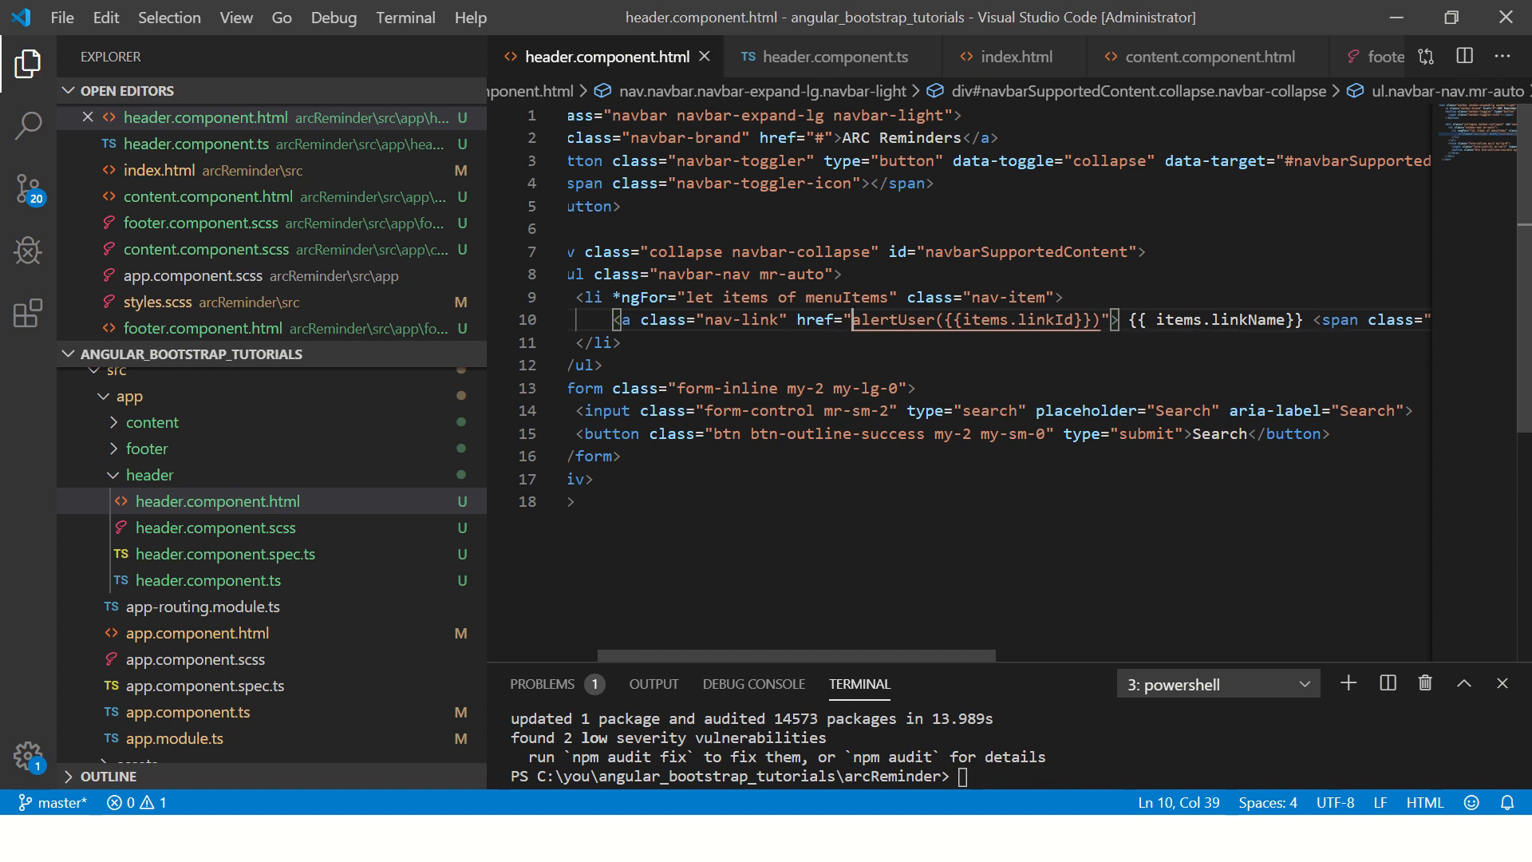
- Set the link target to view/{{items.linkId}} and save the template
double_click(892, 319)
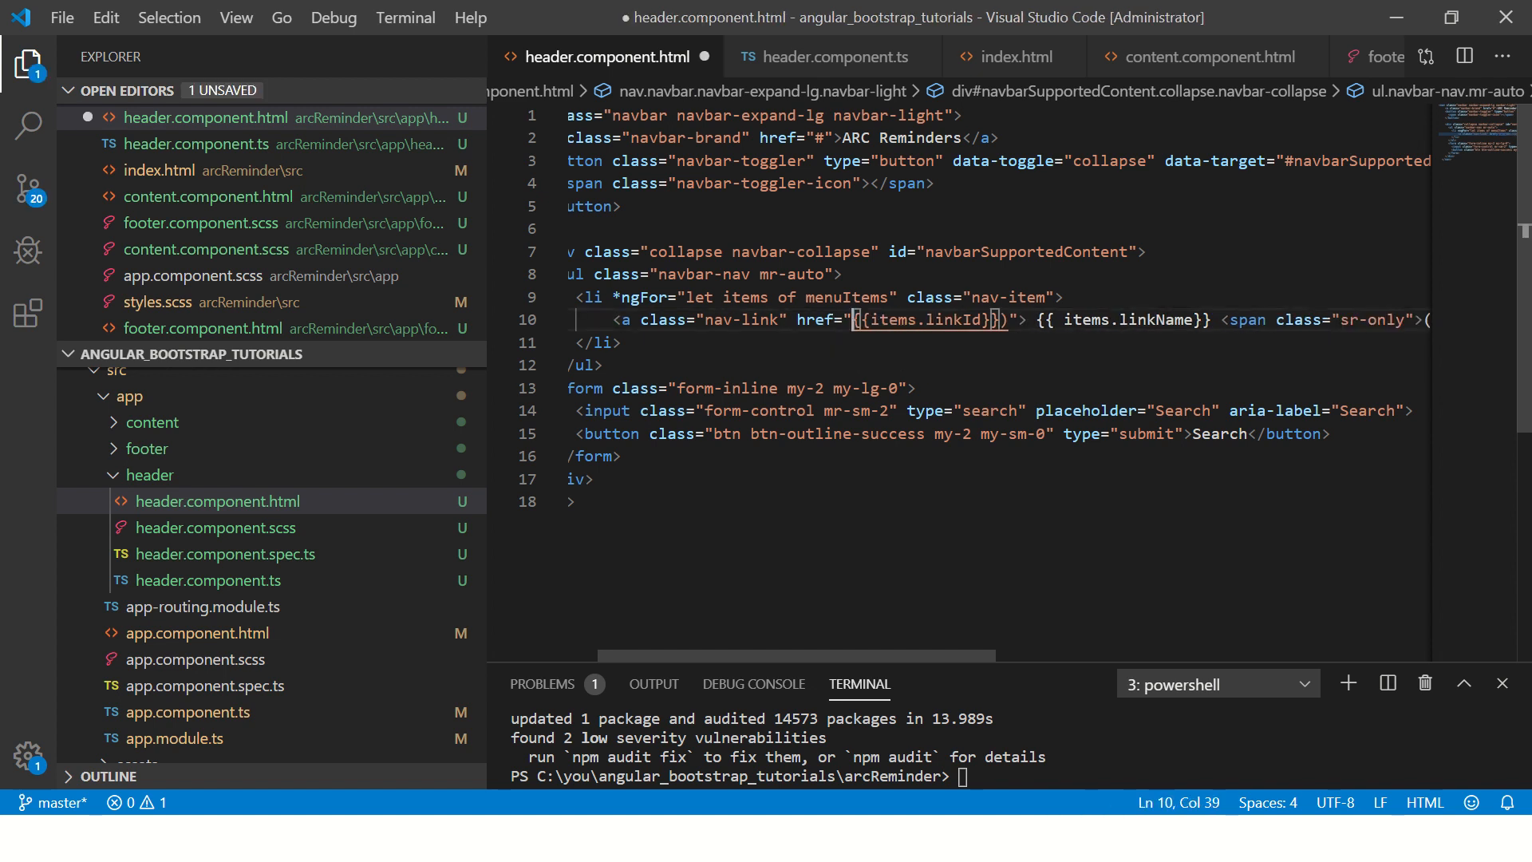
text(view/)
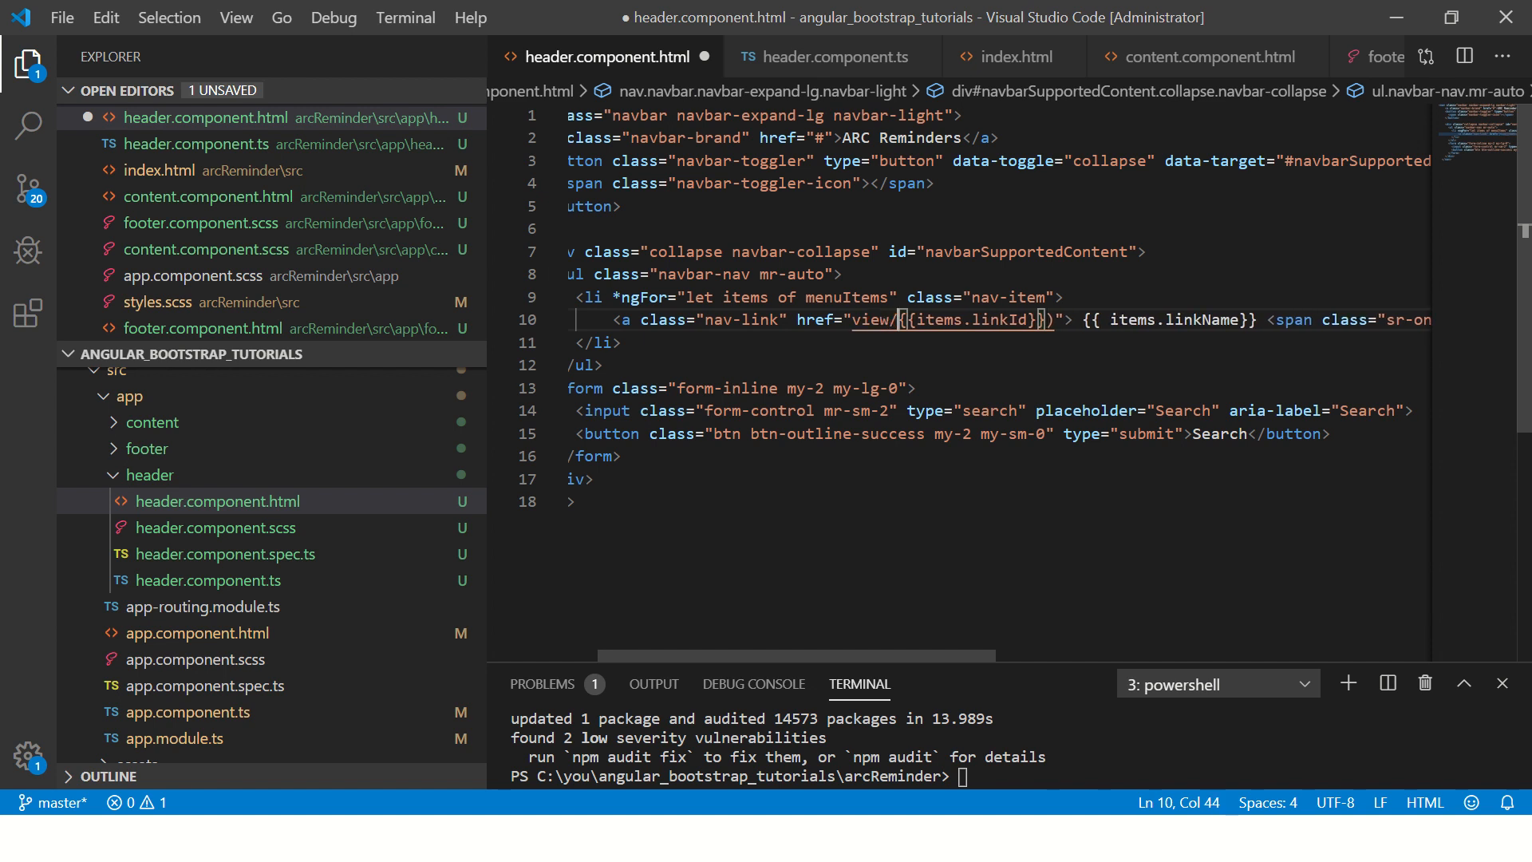
key(ctrl+s)
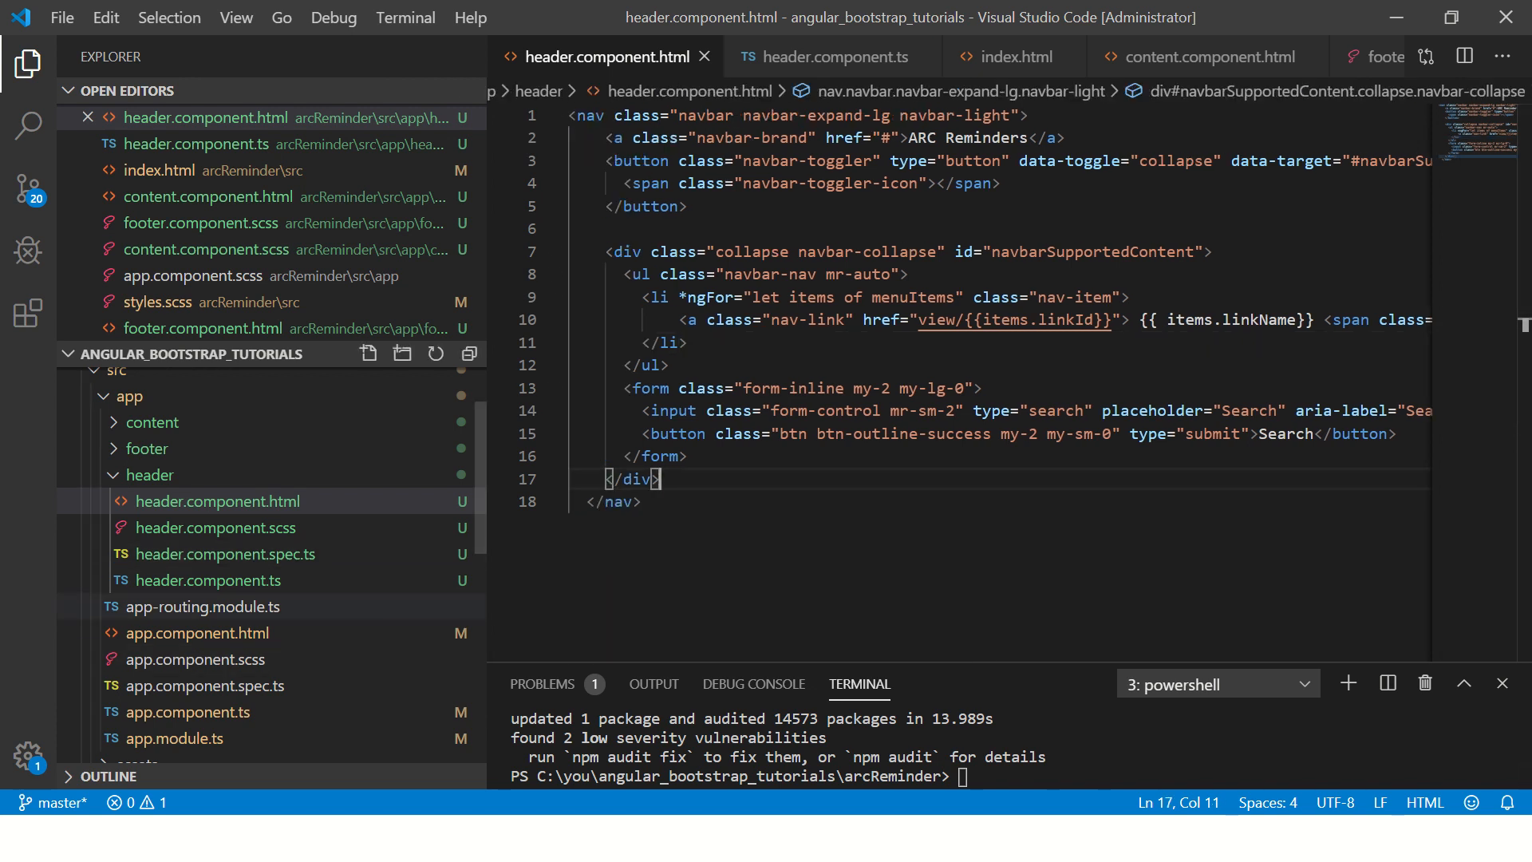
click(833, 57)
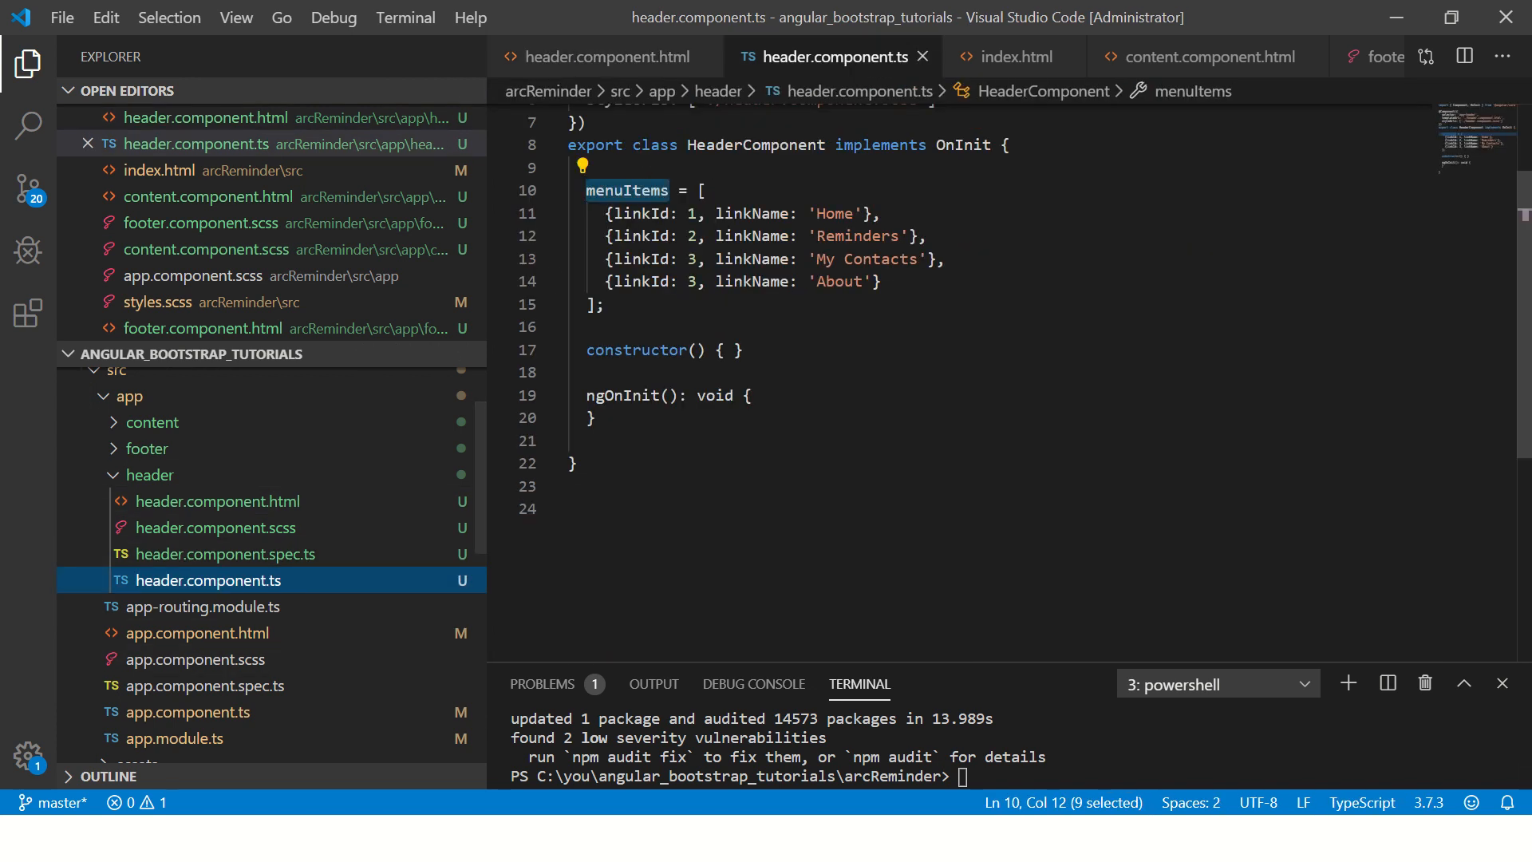
click(594, 56)
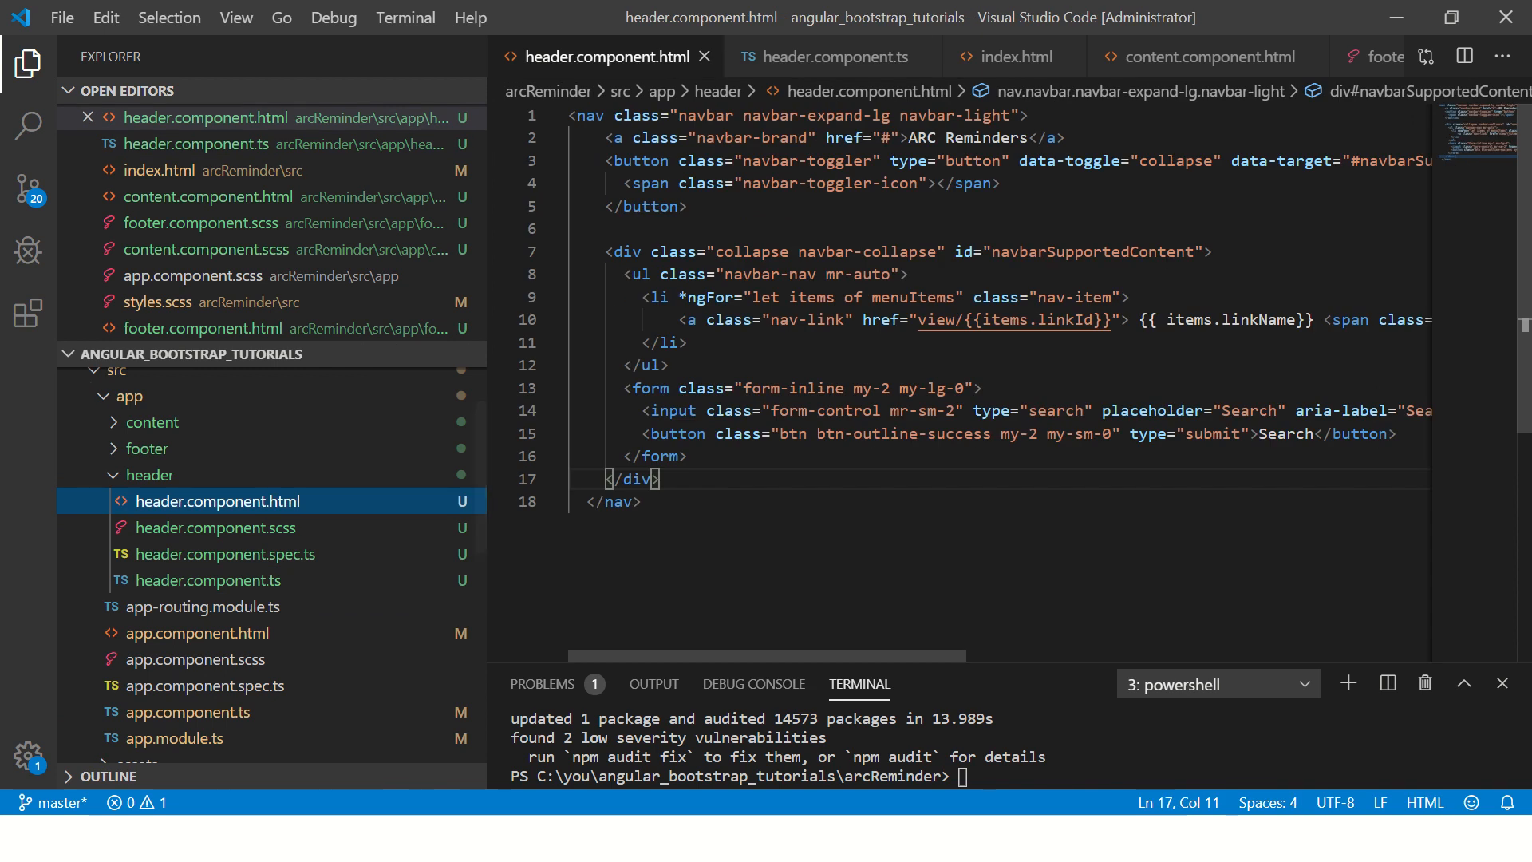